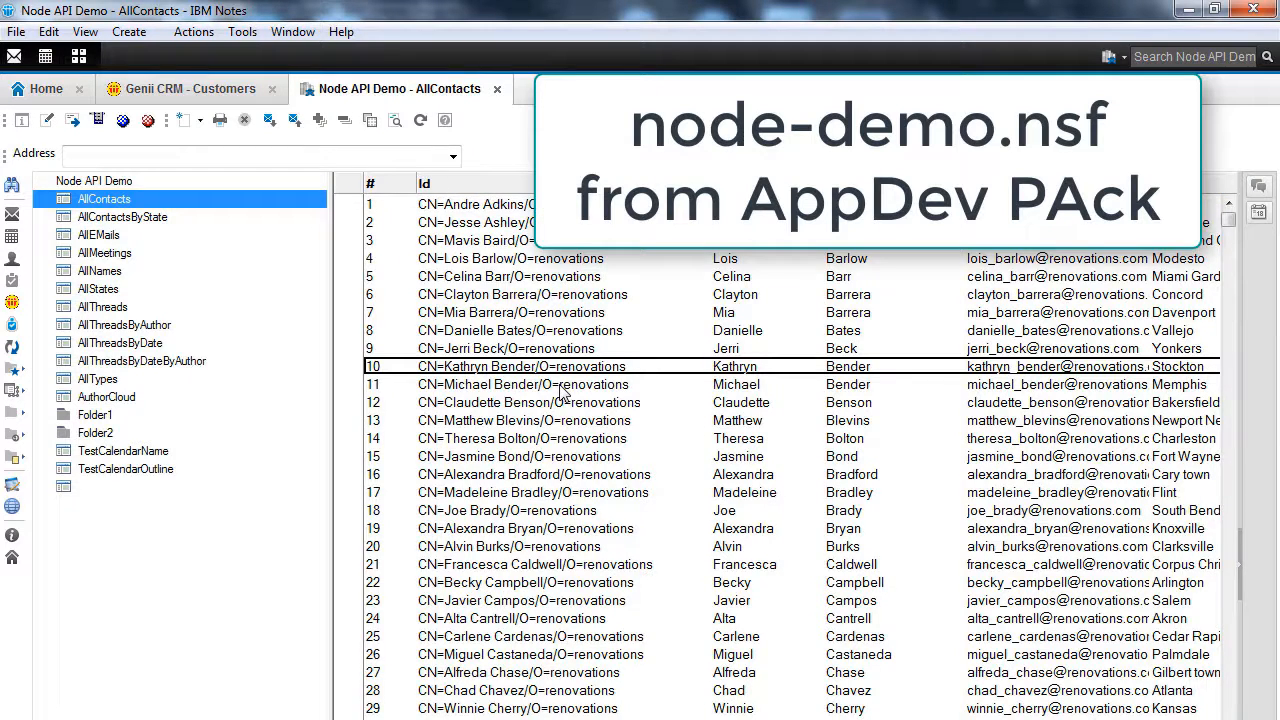
Step: Open the Contact form in node-demo.nsf and view the 'A test to create Contact form' agent code
double_click(523, 384)
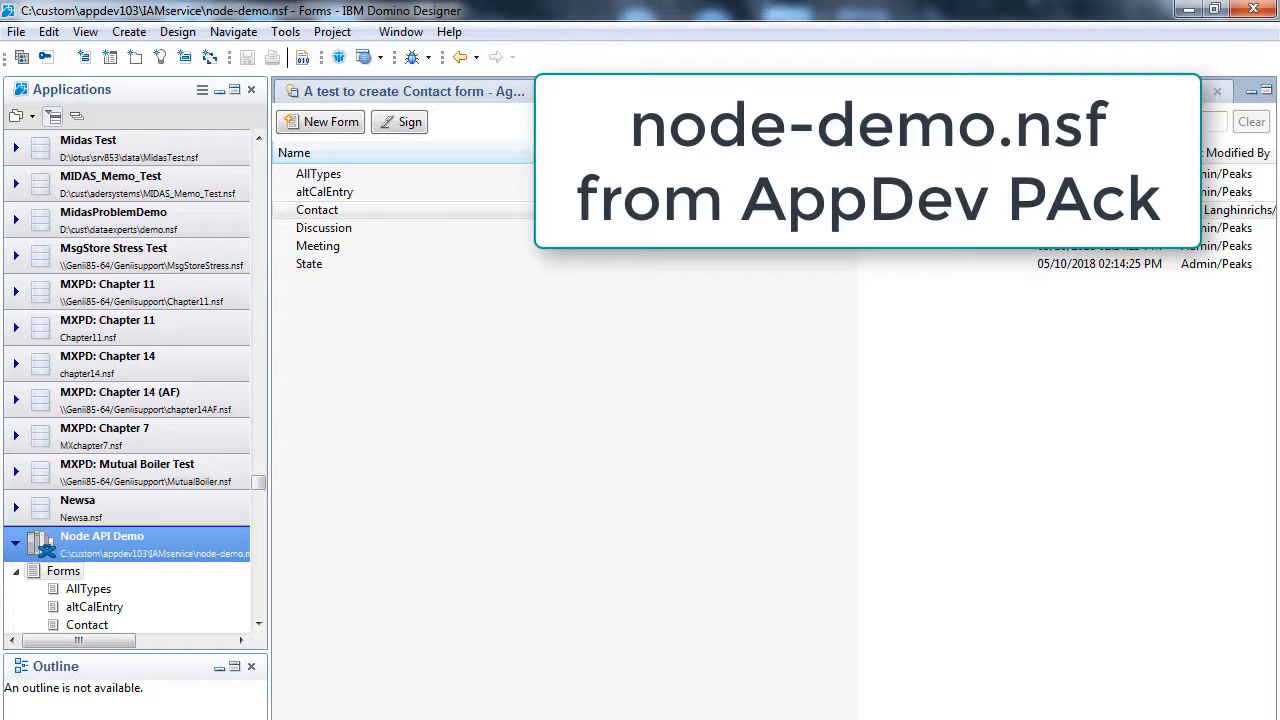
double_click(317, 210)
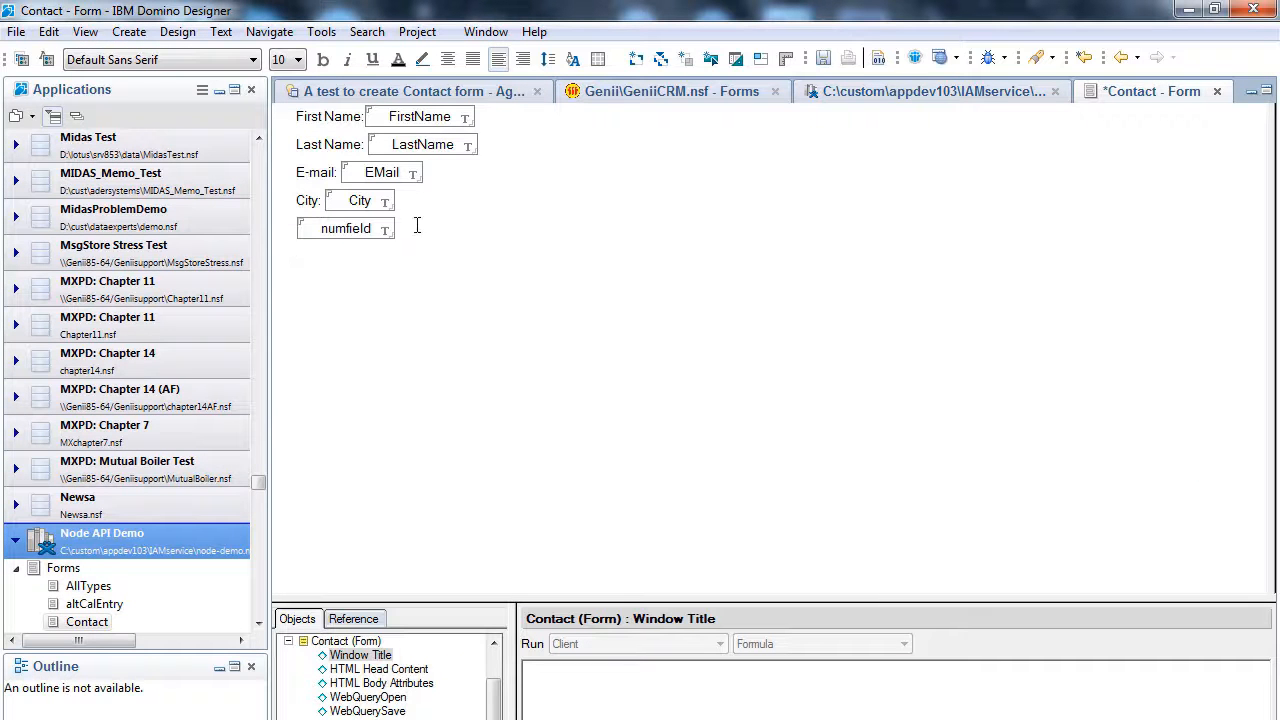
click(410, 91)
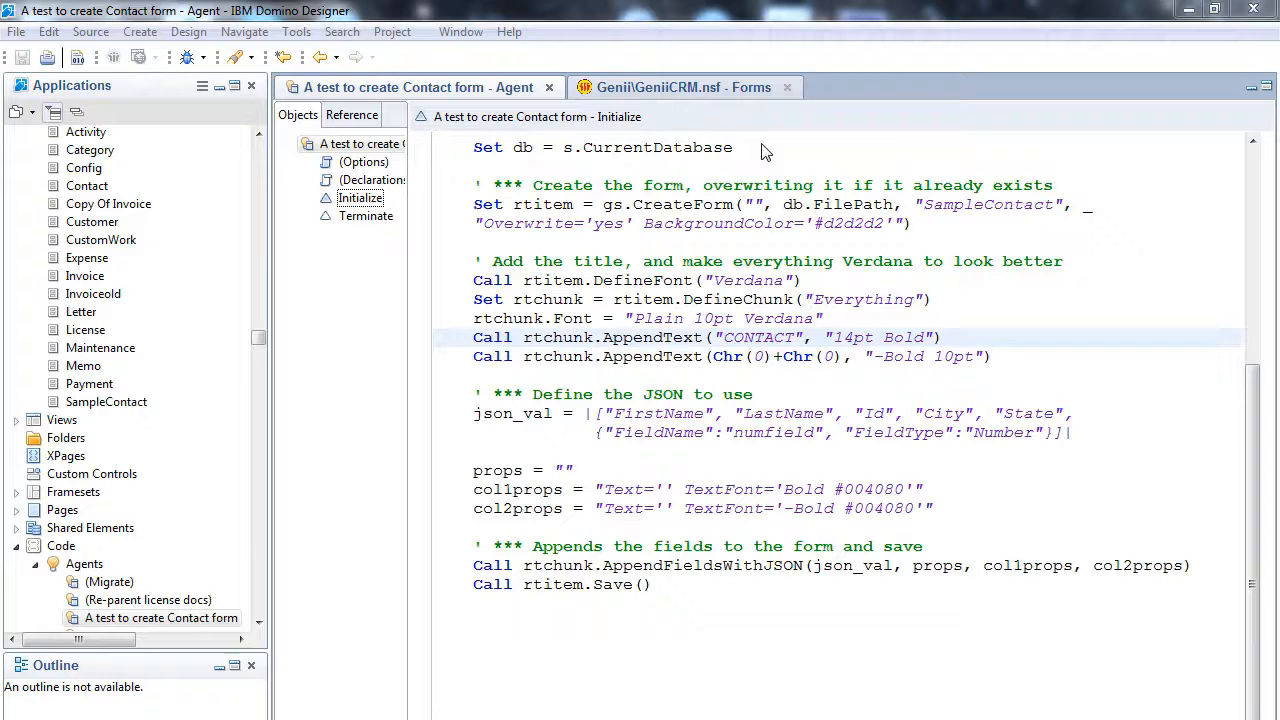
click(733, 147)
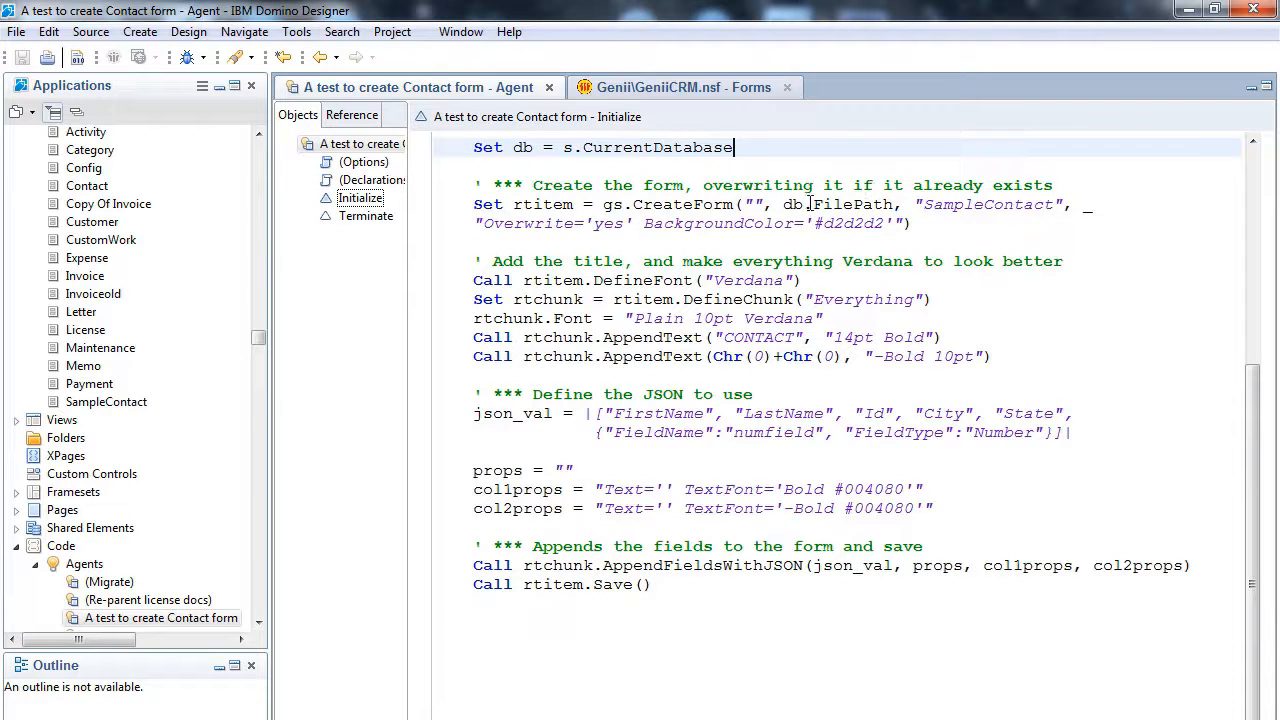
double_click(987, 204)
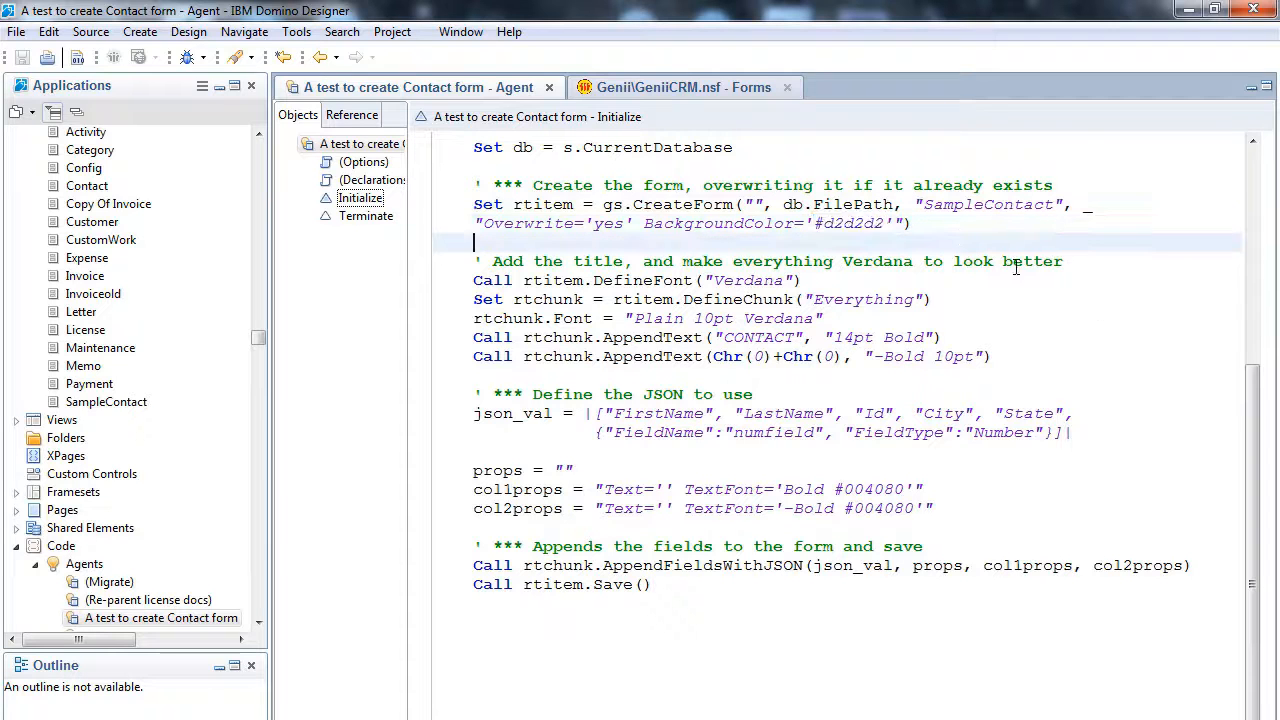
click(858, 280)
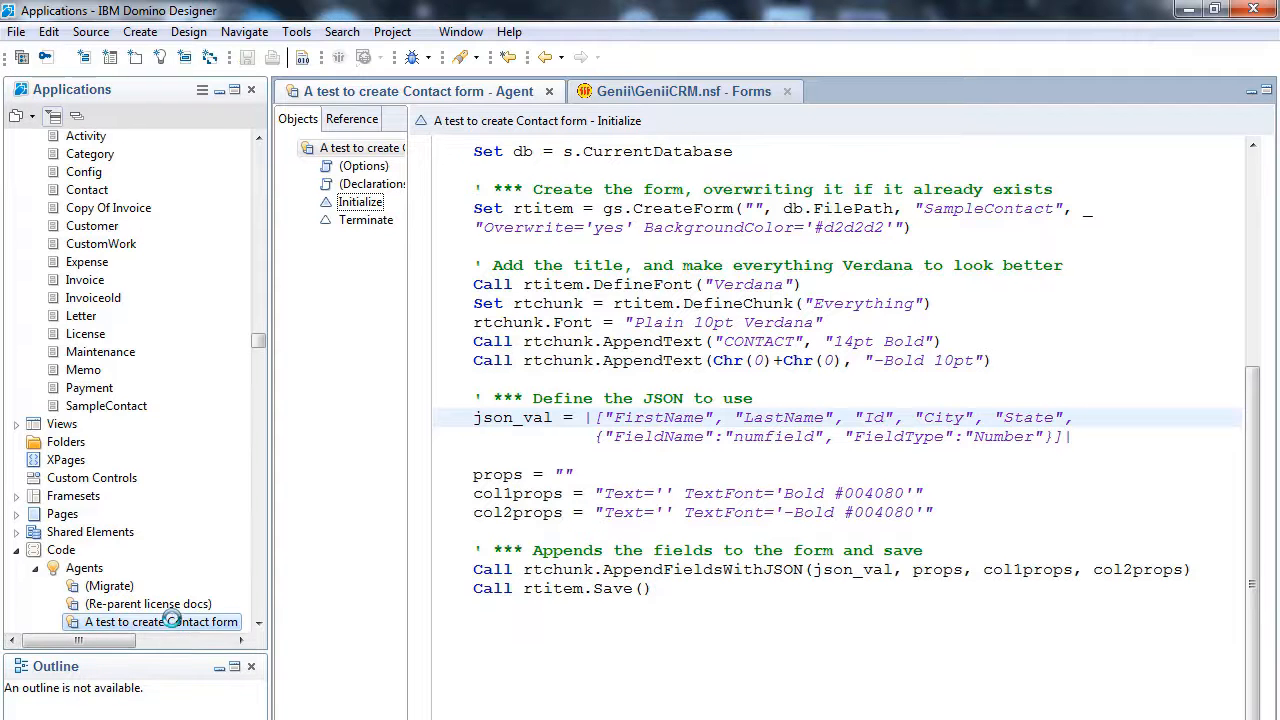
right_click(160, 621)
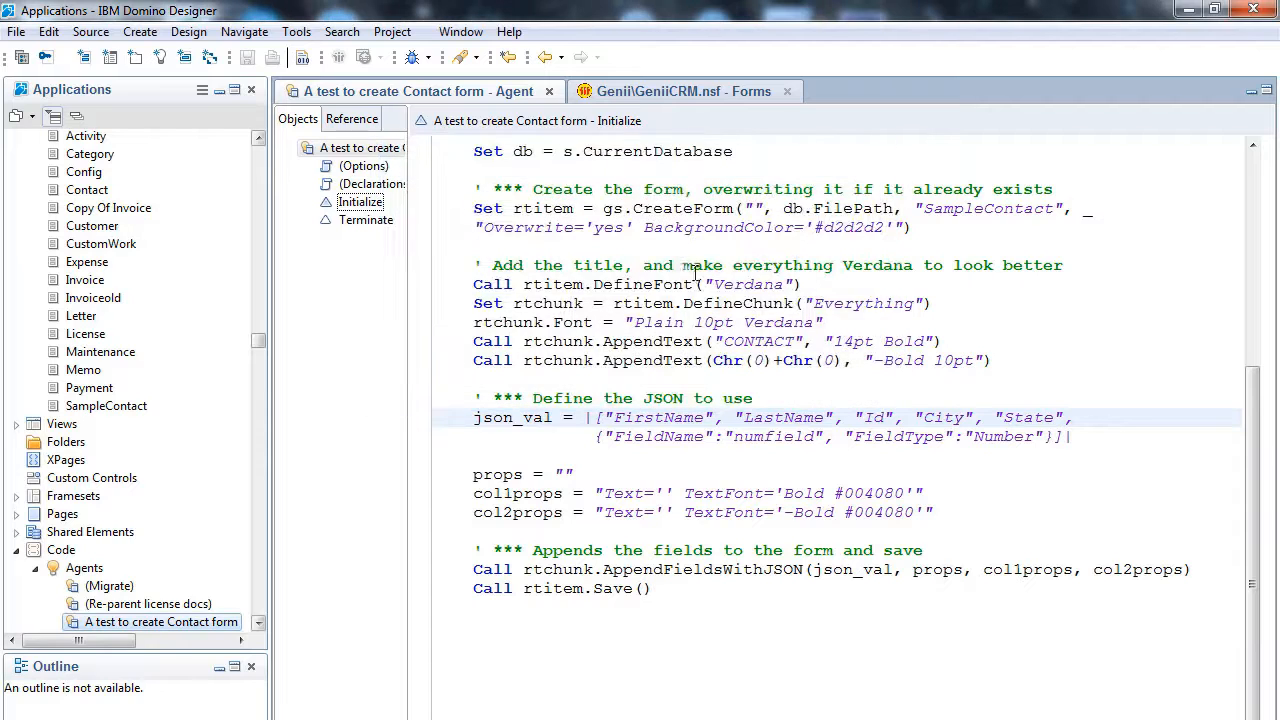
click(683, 91)
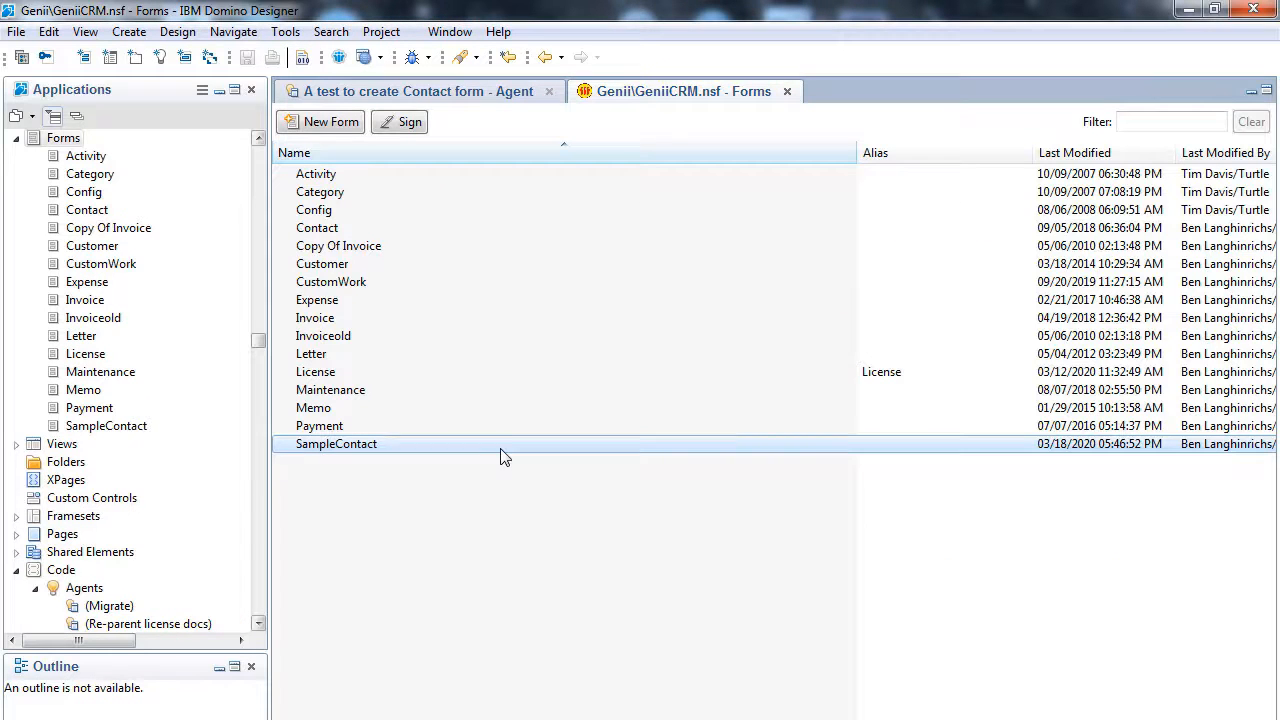
double_click(336, 443)
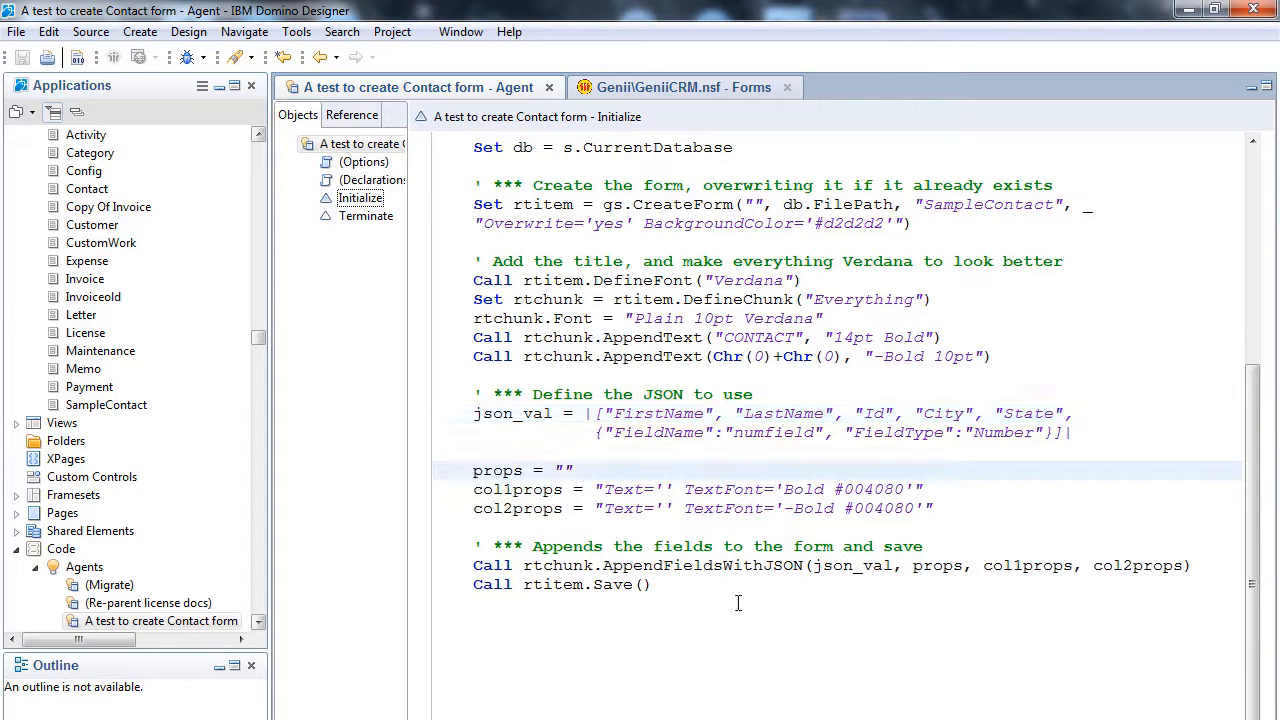
Step: Set props to AsTable='horizontal', run the agent, and open the regenerated SampleContact form
text(AsTable='horizontal)
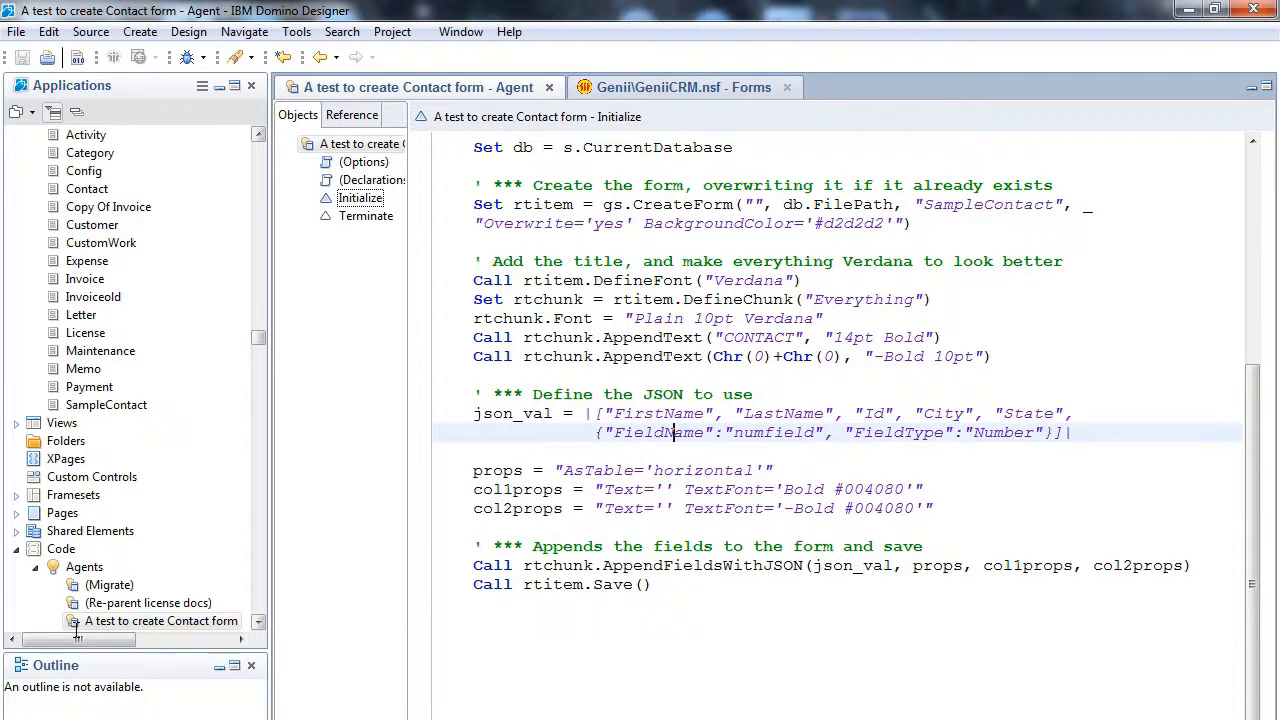
right_click(160, 621)
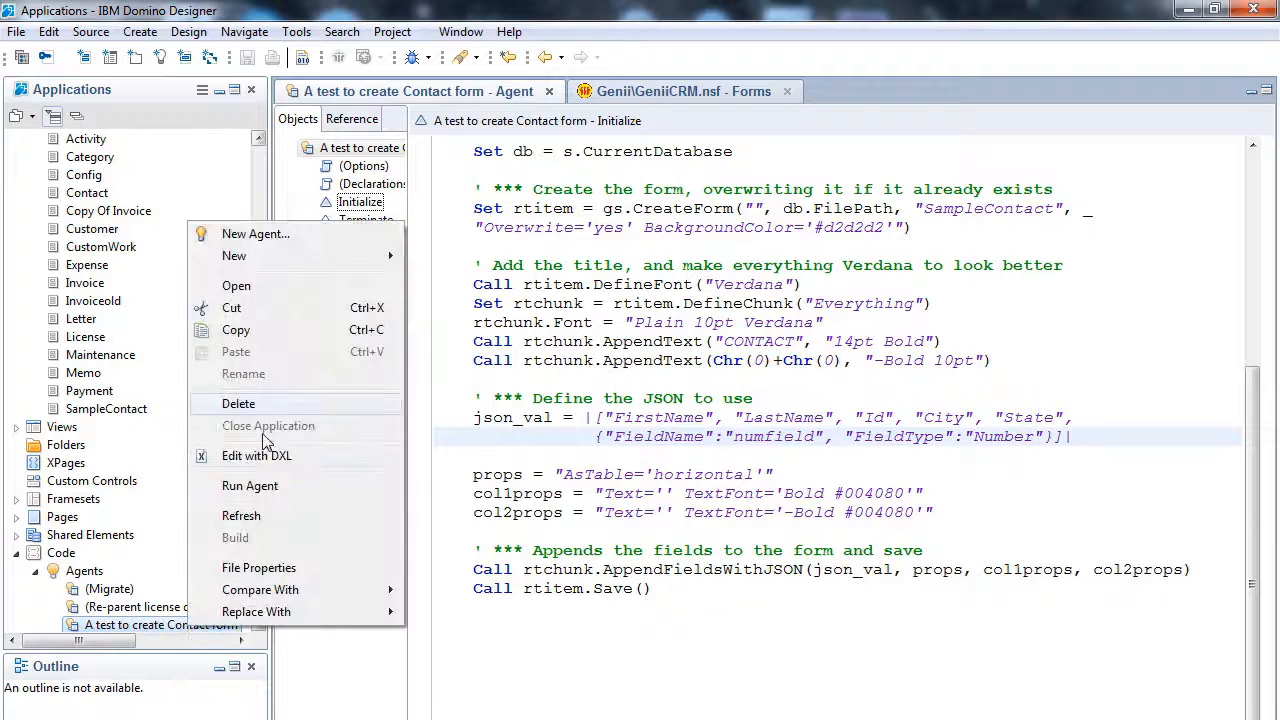
click(250, 485)
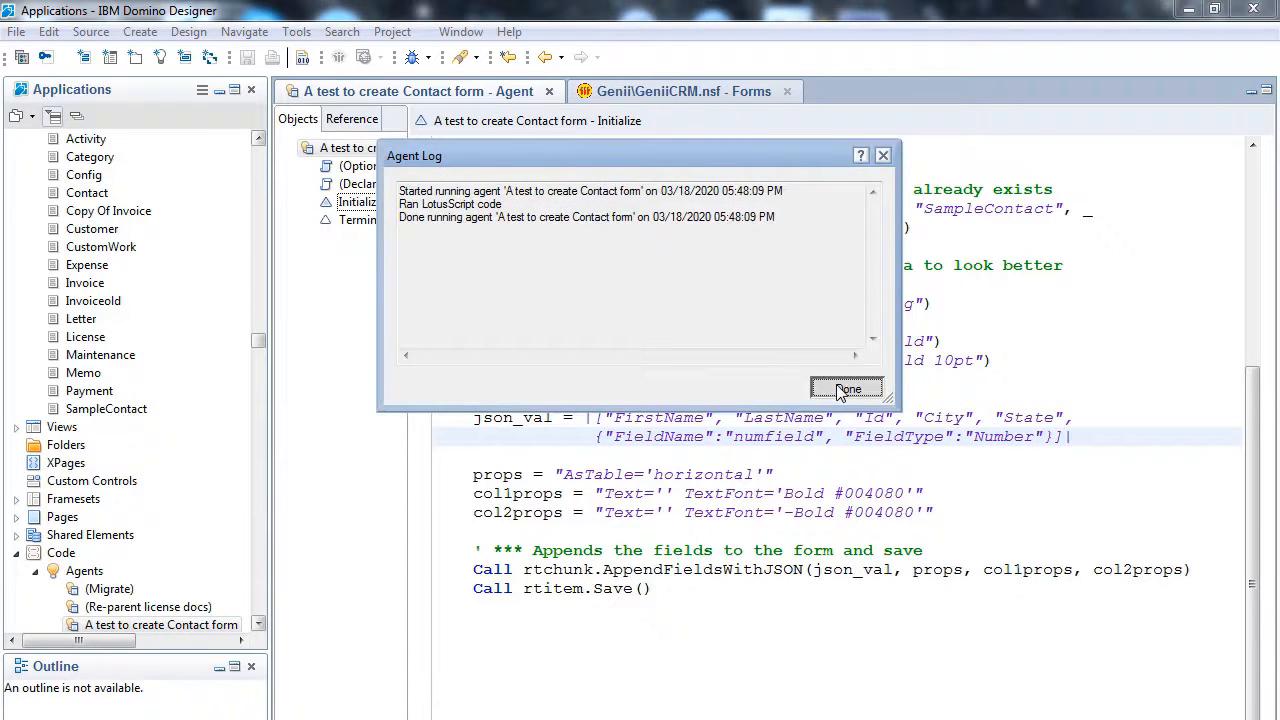
click(847, 388)
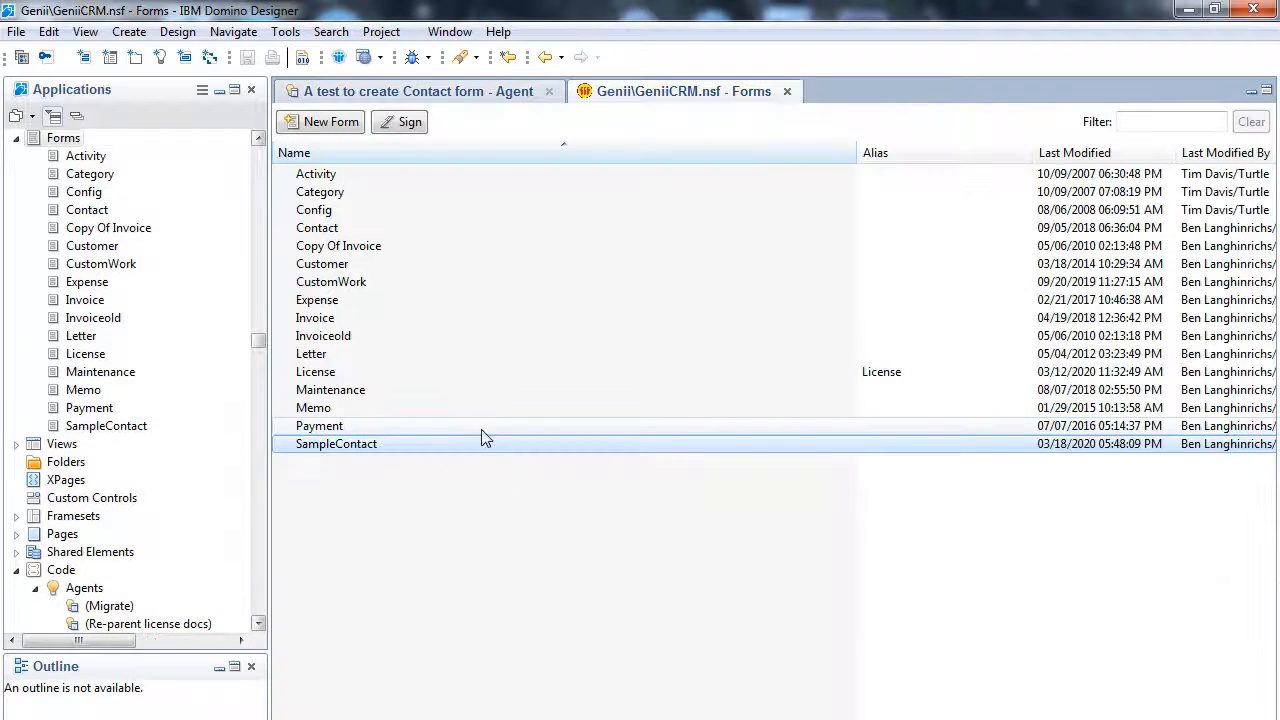
double_click(336, 443)
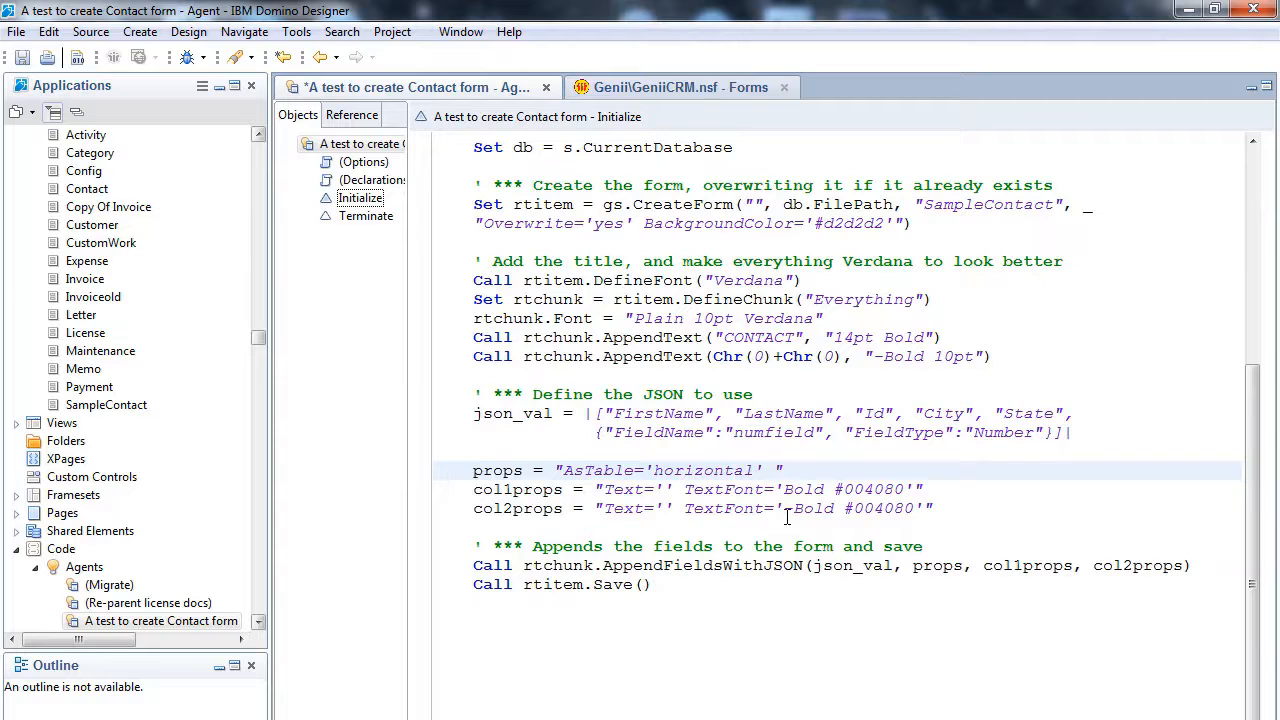
Step: Add TableWidth='Fit with margins' to props and run the agent
text(TableWidth=)
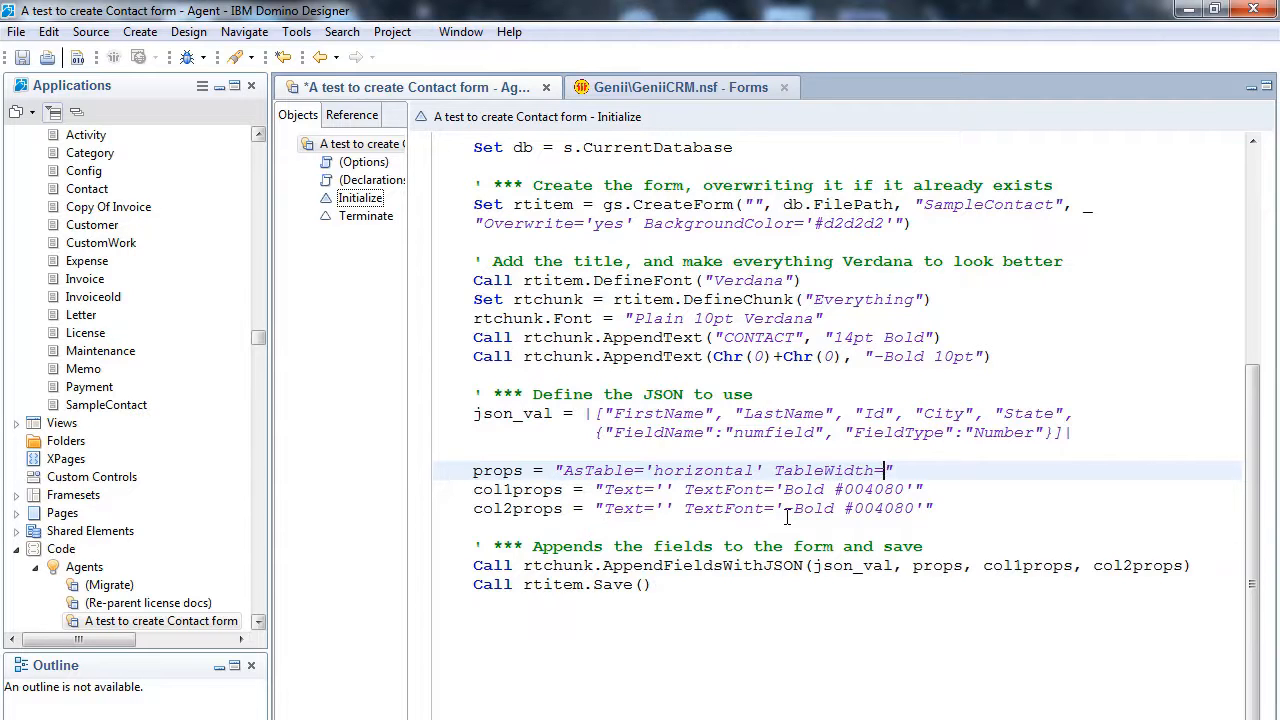
text(Fit with margins')
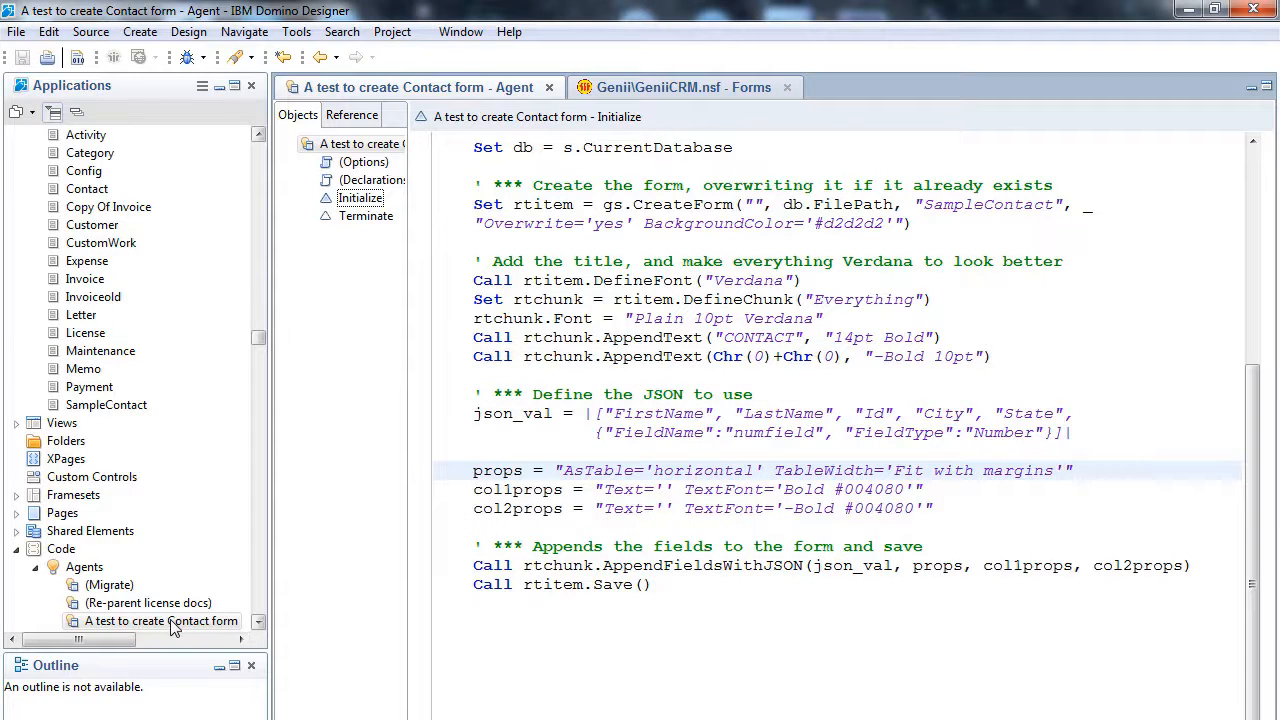
right_click(160, 620)
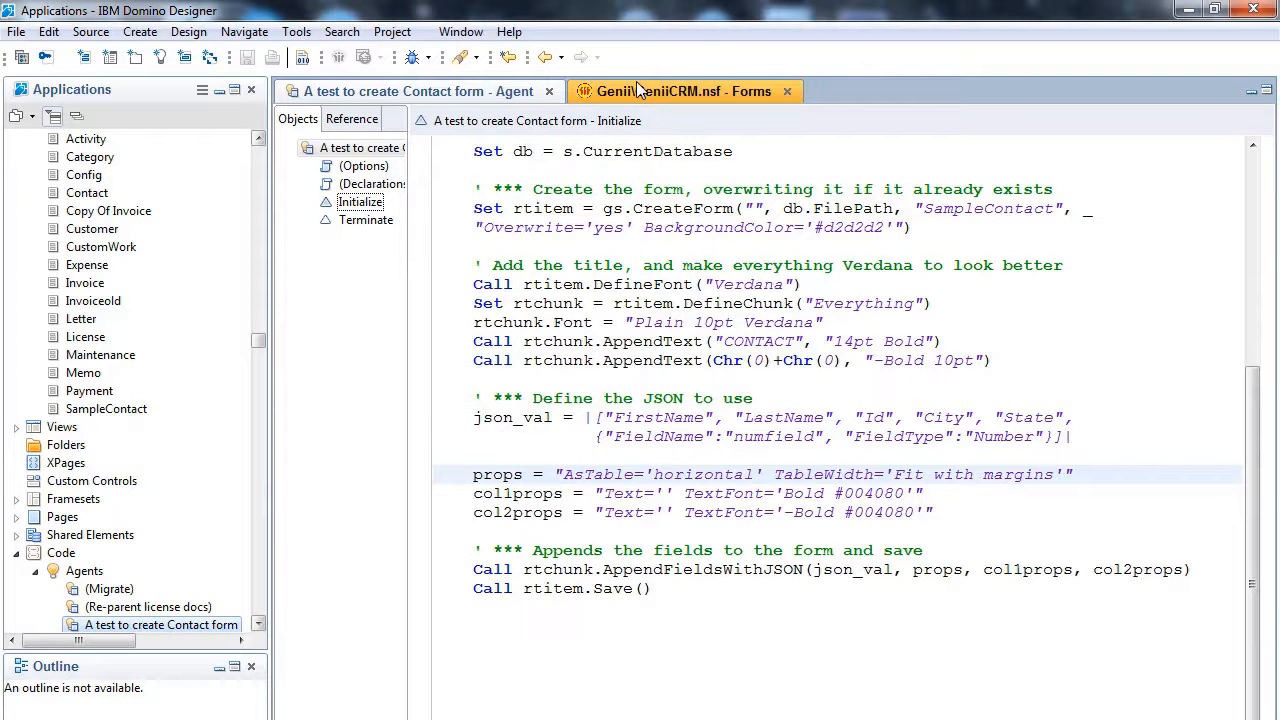
Step: Check the full-width field table in SampleContact from the Forms list, then close it
click(683, 91)
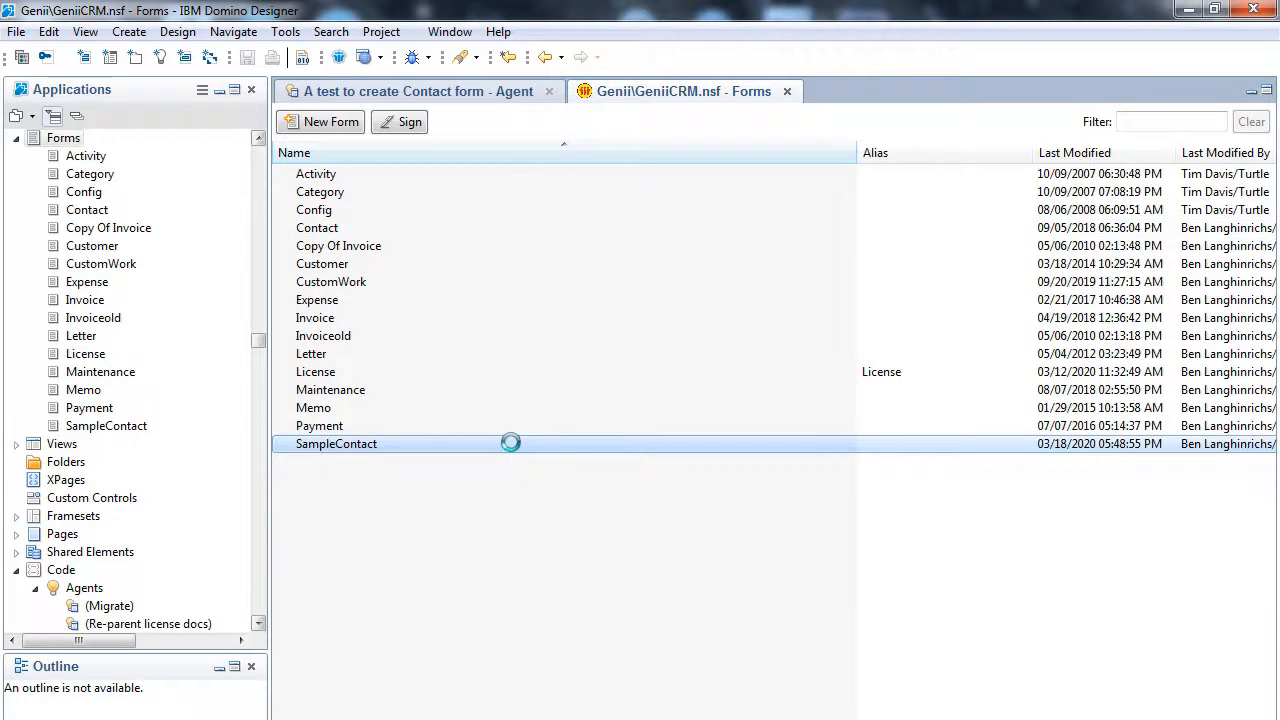
double_click(336, 443)
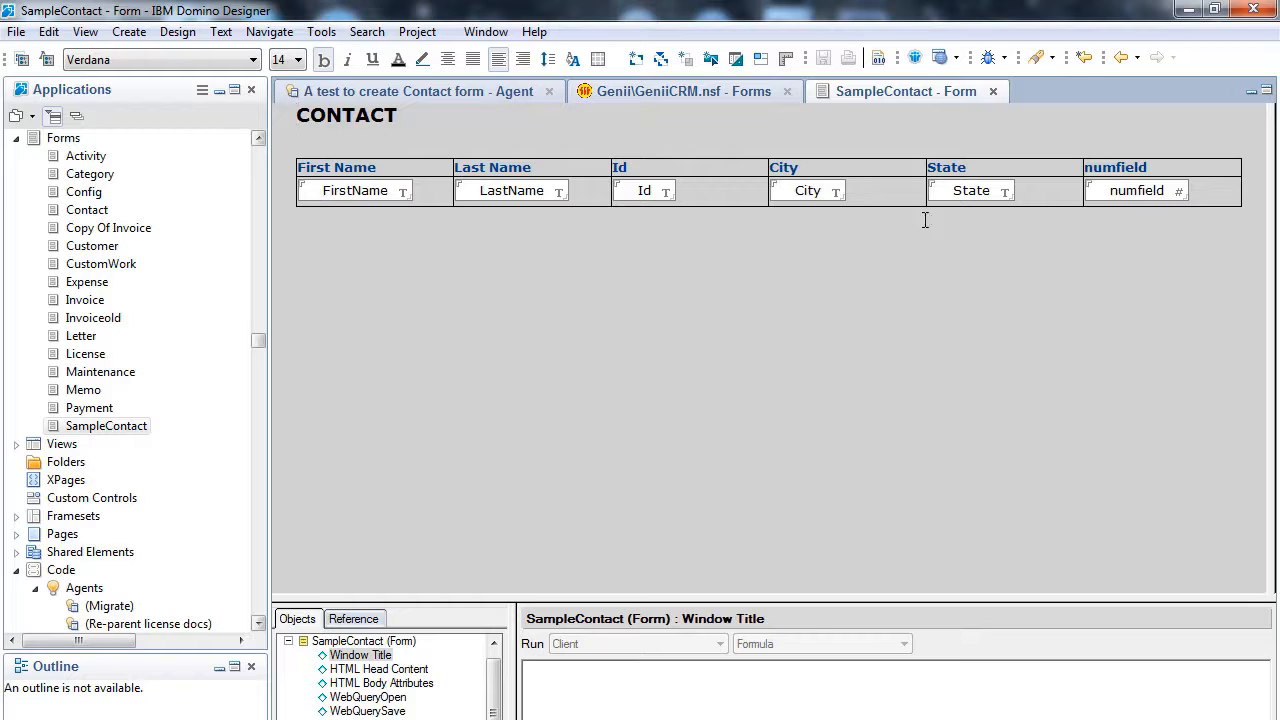
mouse_move(879, 330)
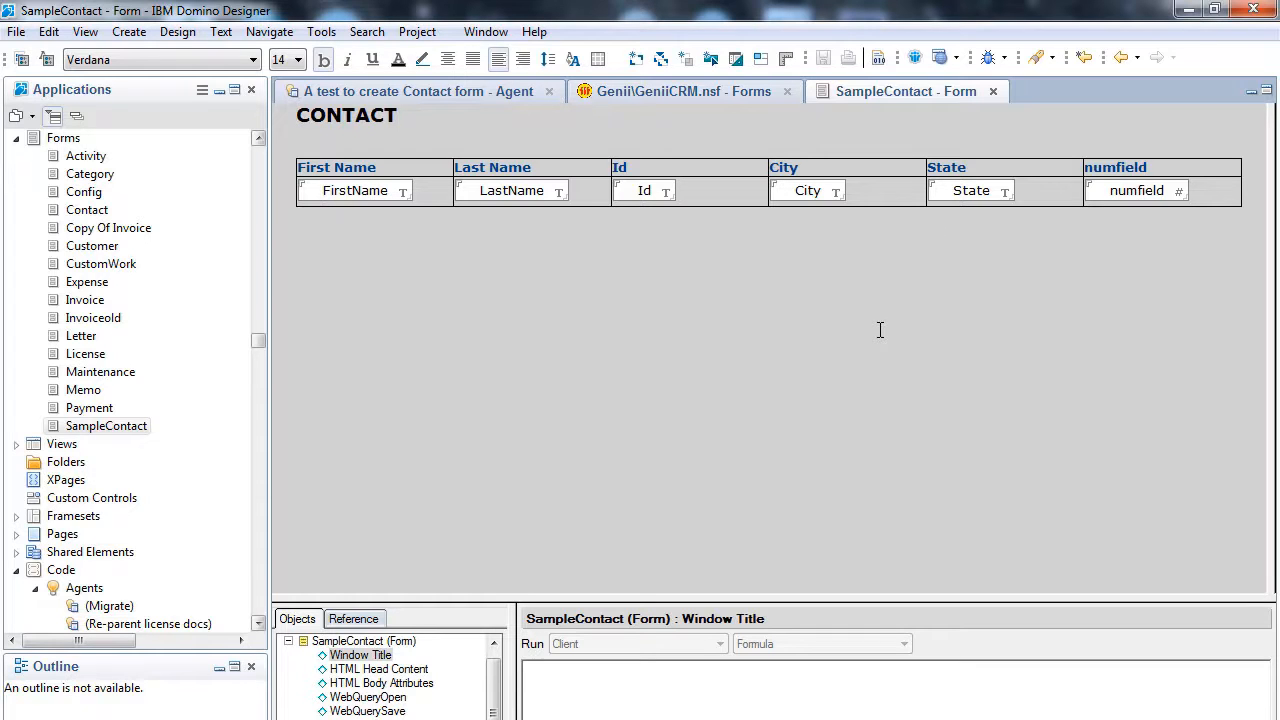
mouse_move(495, 374)
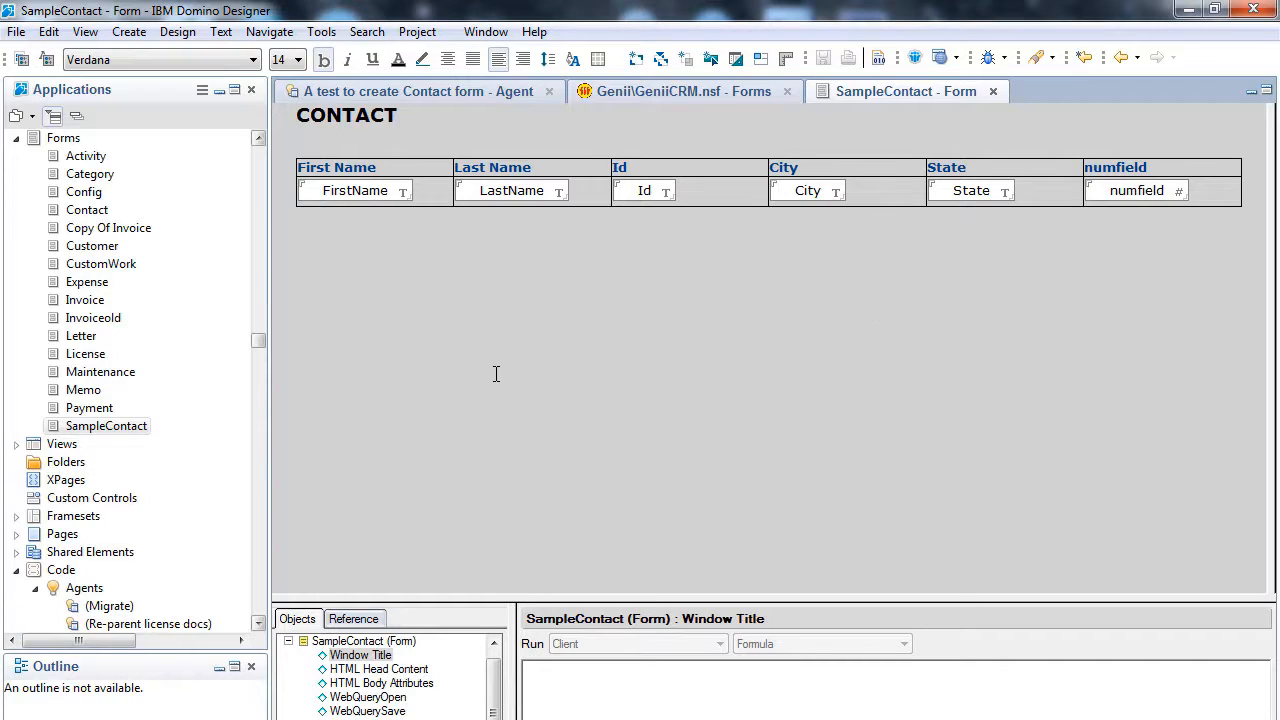
click(992, 91)
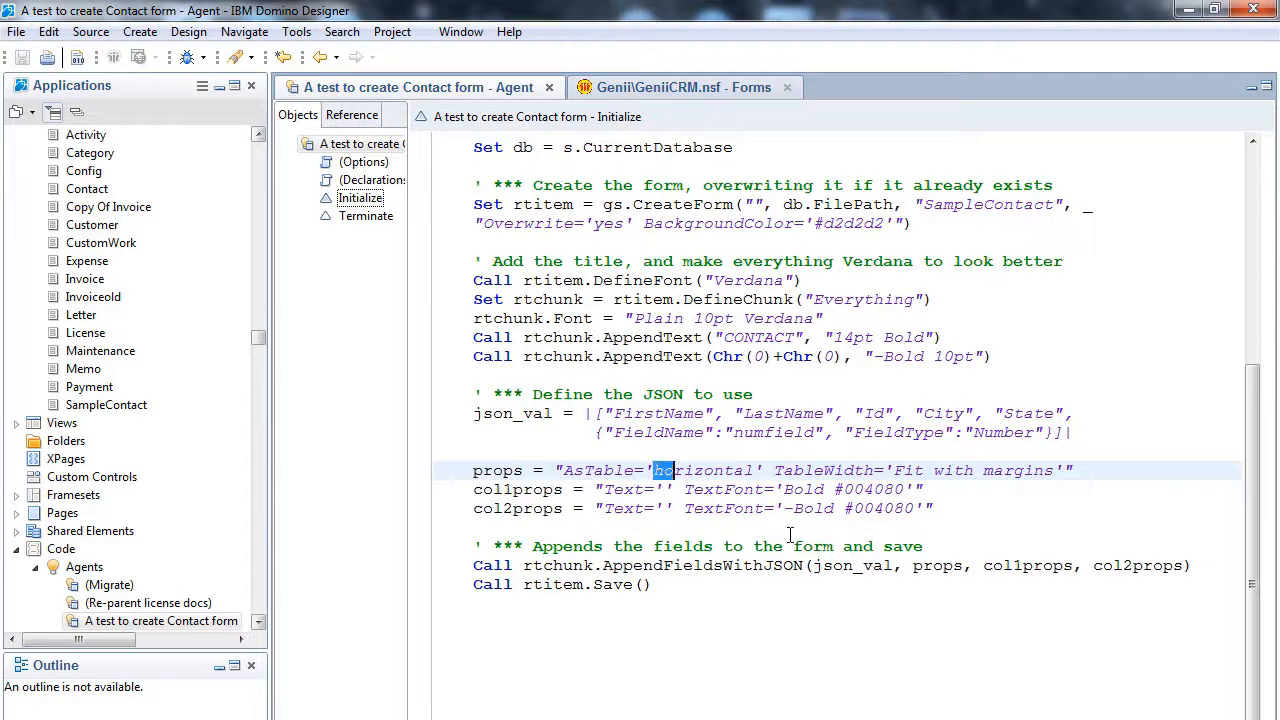
Step: Make the table vertical with column widths 1.2 and 5.0 and a label cell colour
text(vertical)
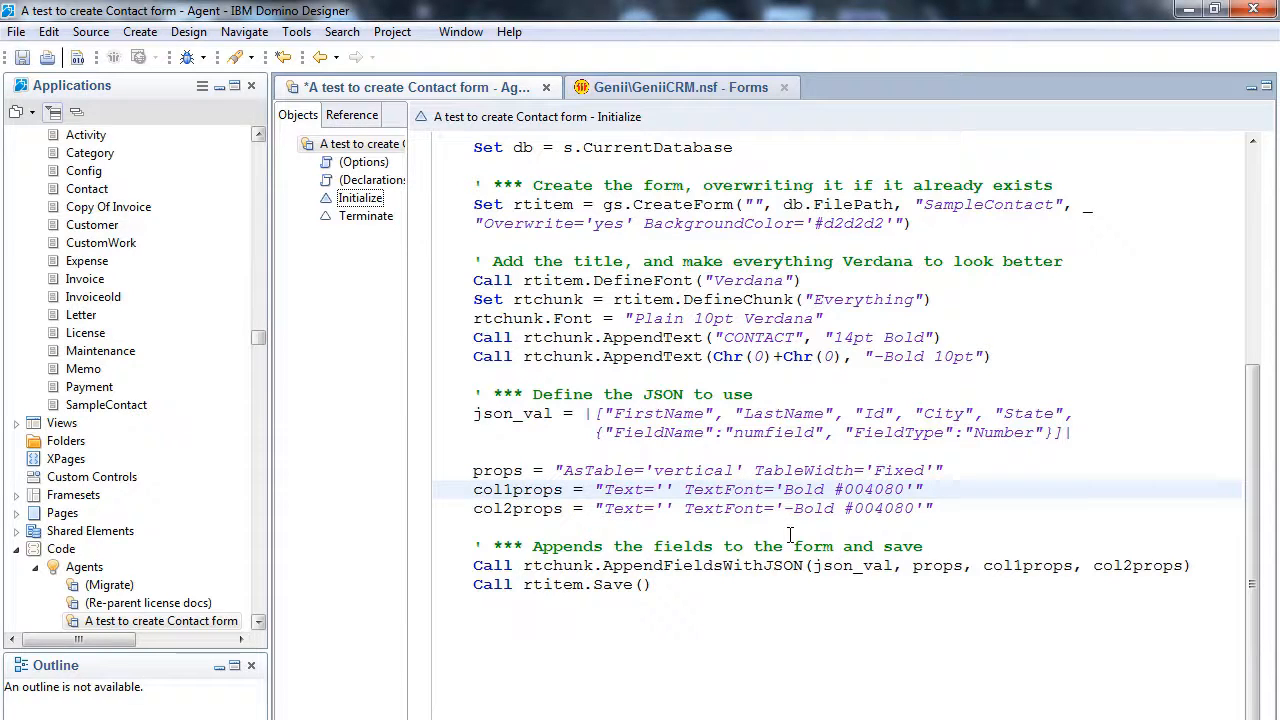
text(Width=)
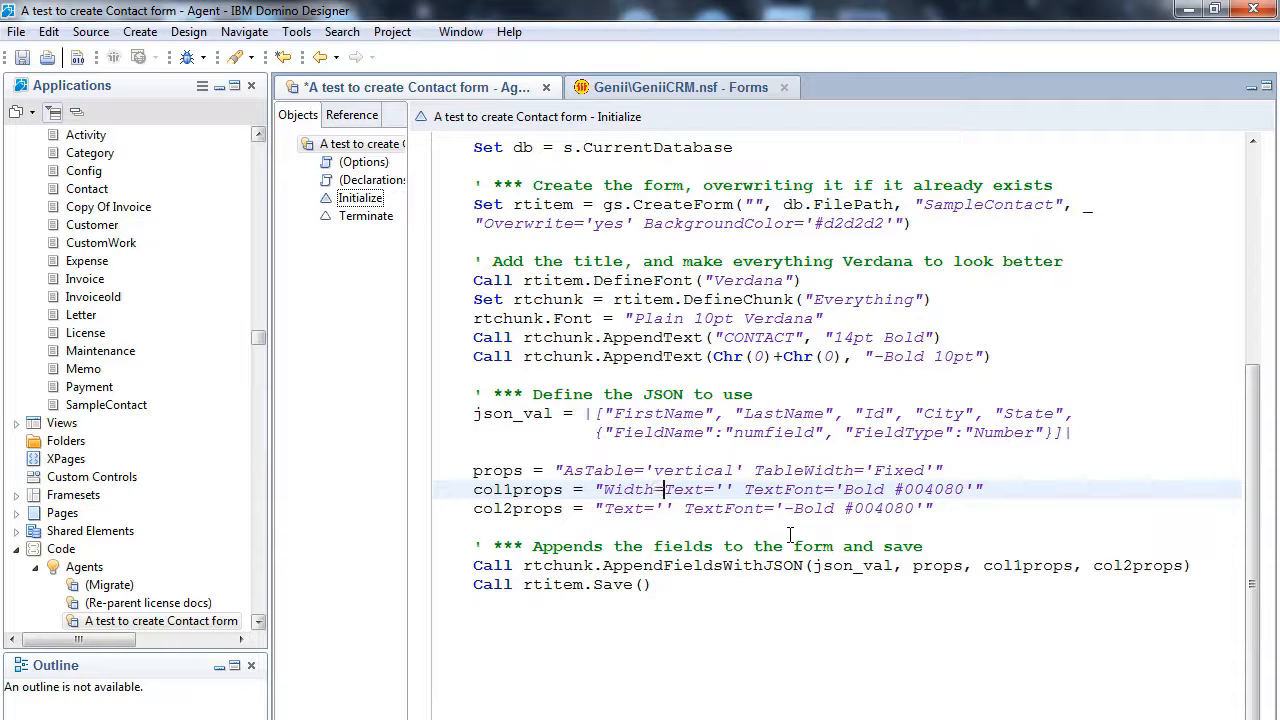
text(1.2')
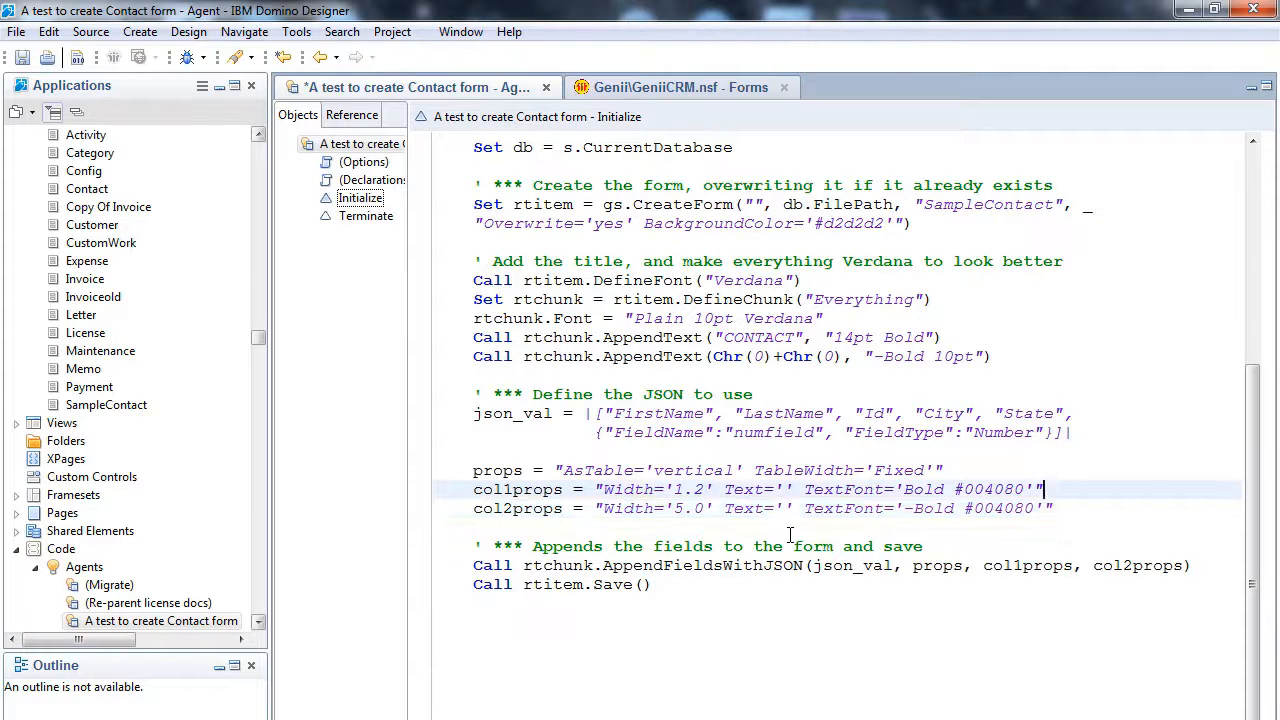
text(CellColor='RGB200,20)
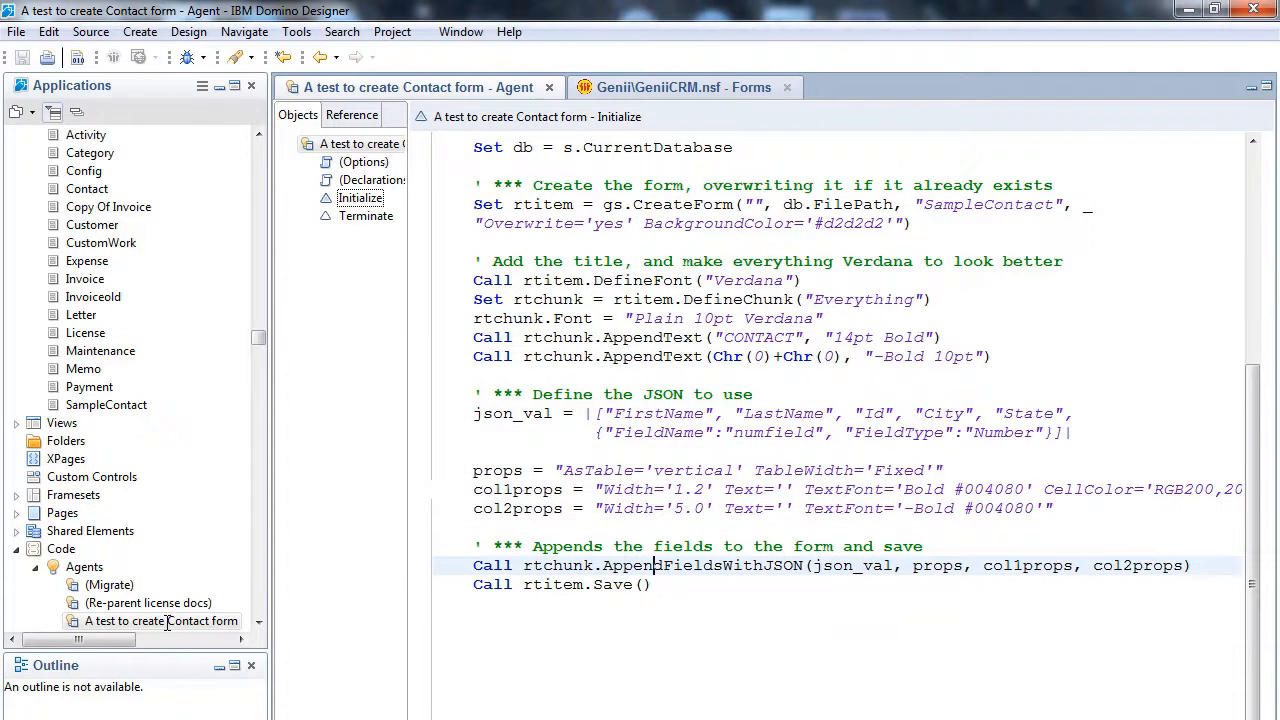
Step: Run the agent and open SampleContact showing the vertical two-column table with shaded labels
right_click(160, 621)
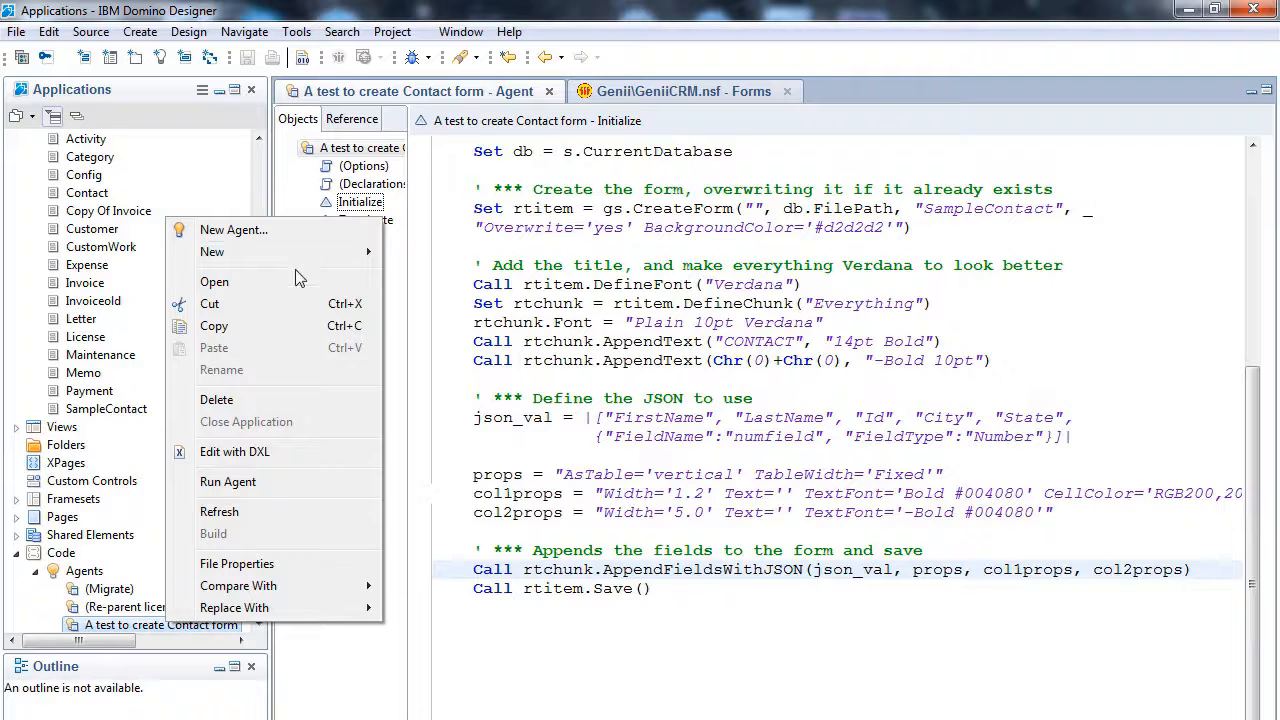
click(228, 481)
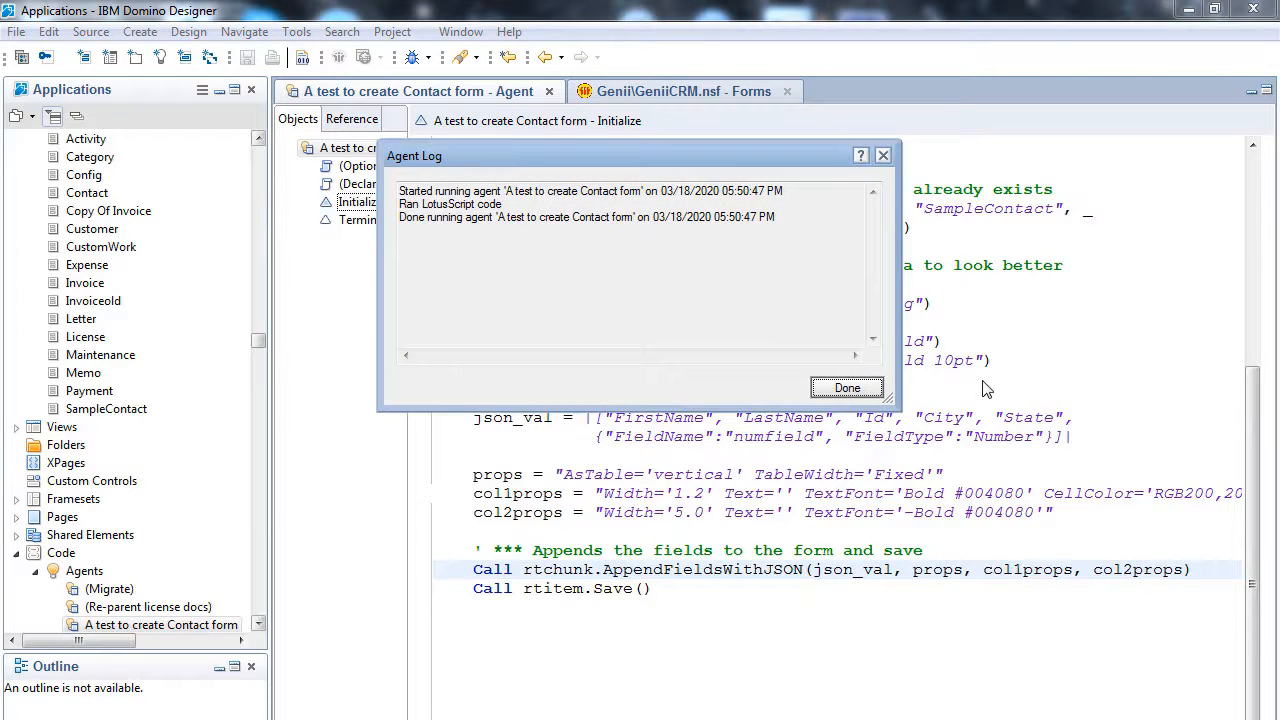
click(846, 388)
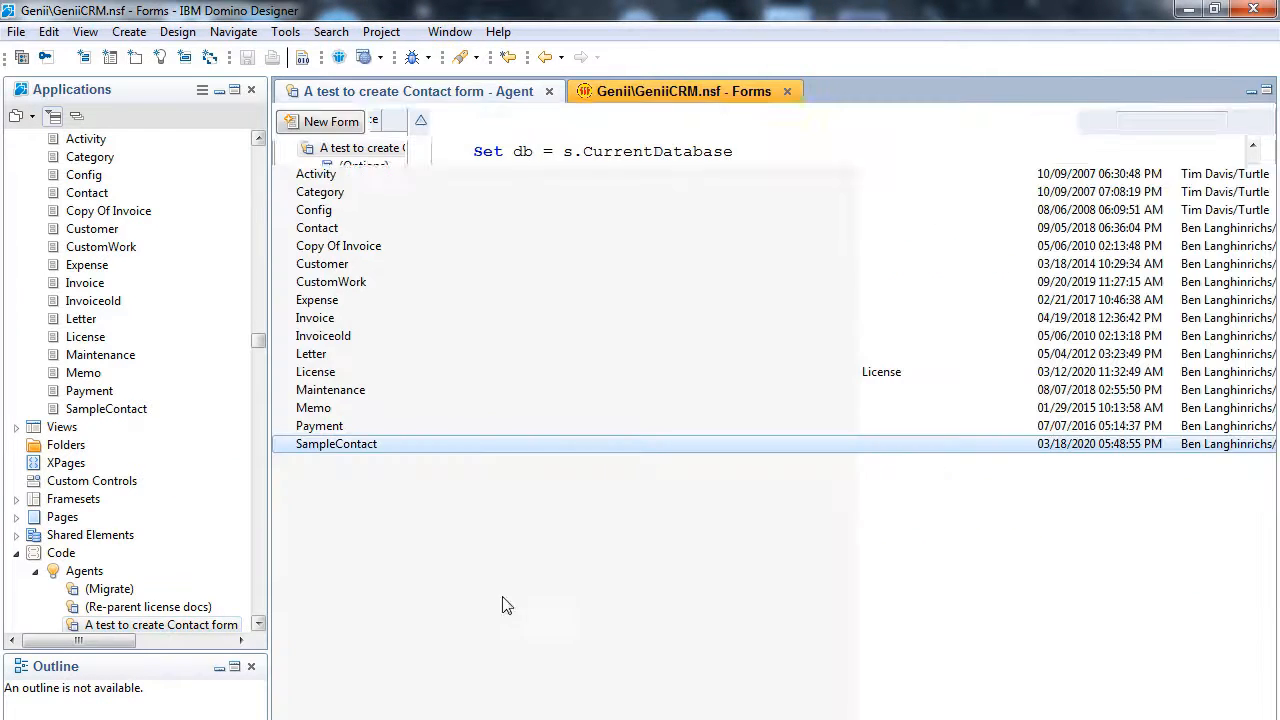
double_click(336, 443)
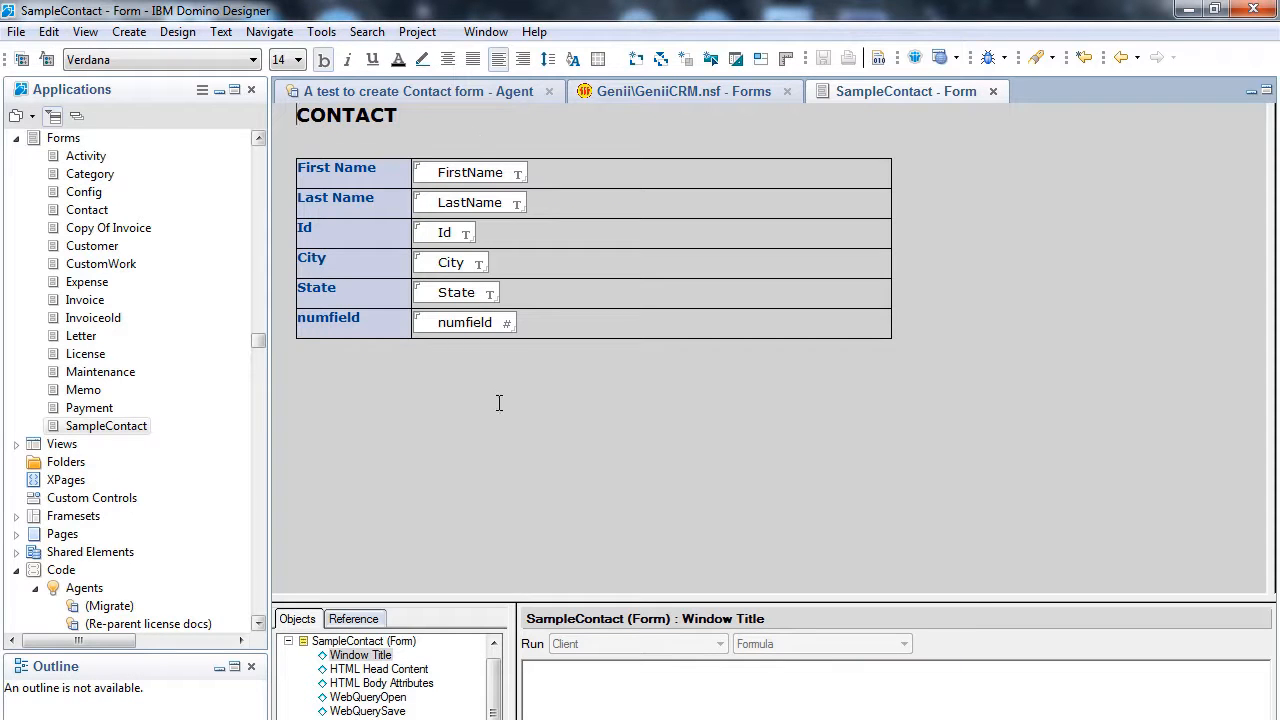
mouse_move(392, 355)
text(Call rtchunk.AppendTable(1, 1,)
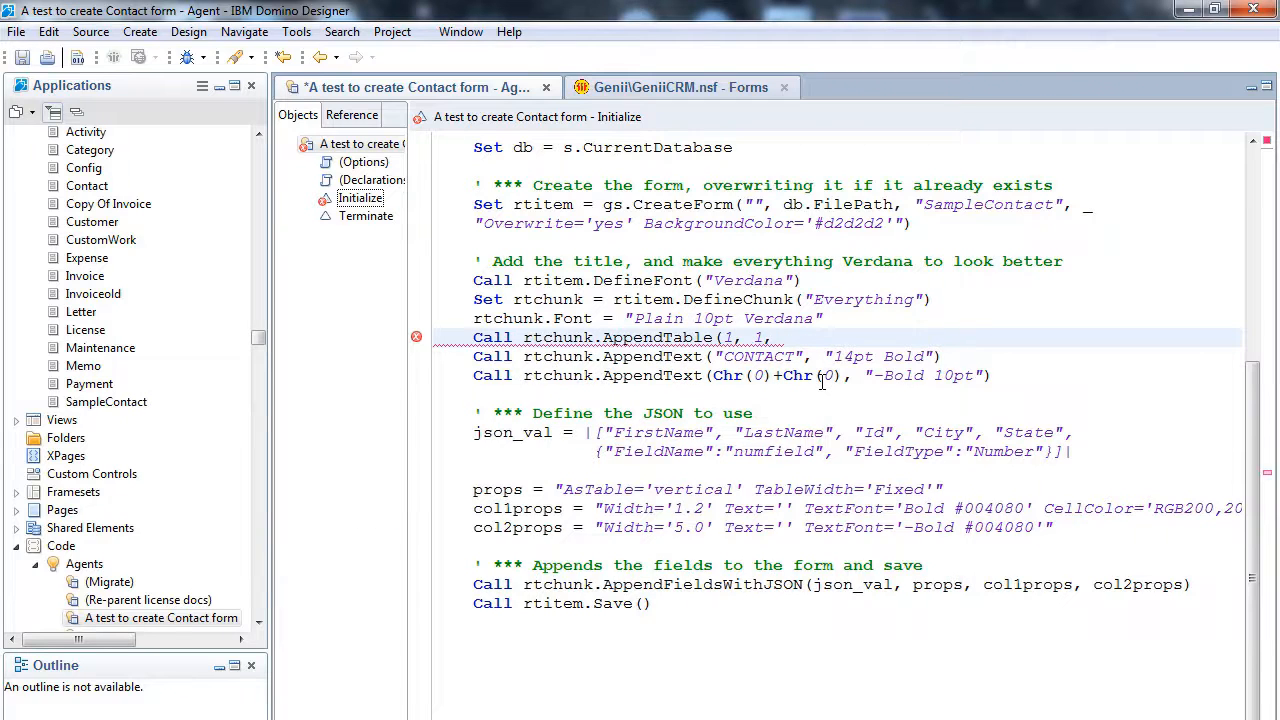
Step: Append a tabbed 'Contact' table, width 7, colour RGB227,234,240, zooming into its column
text("RowDi)
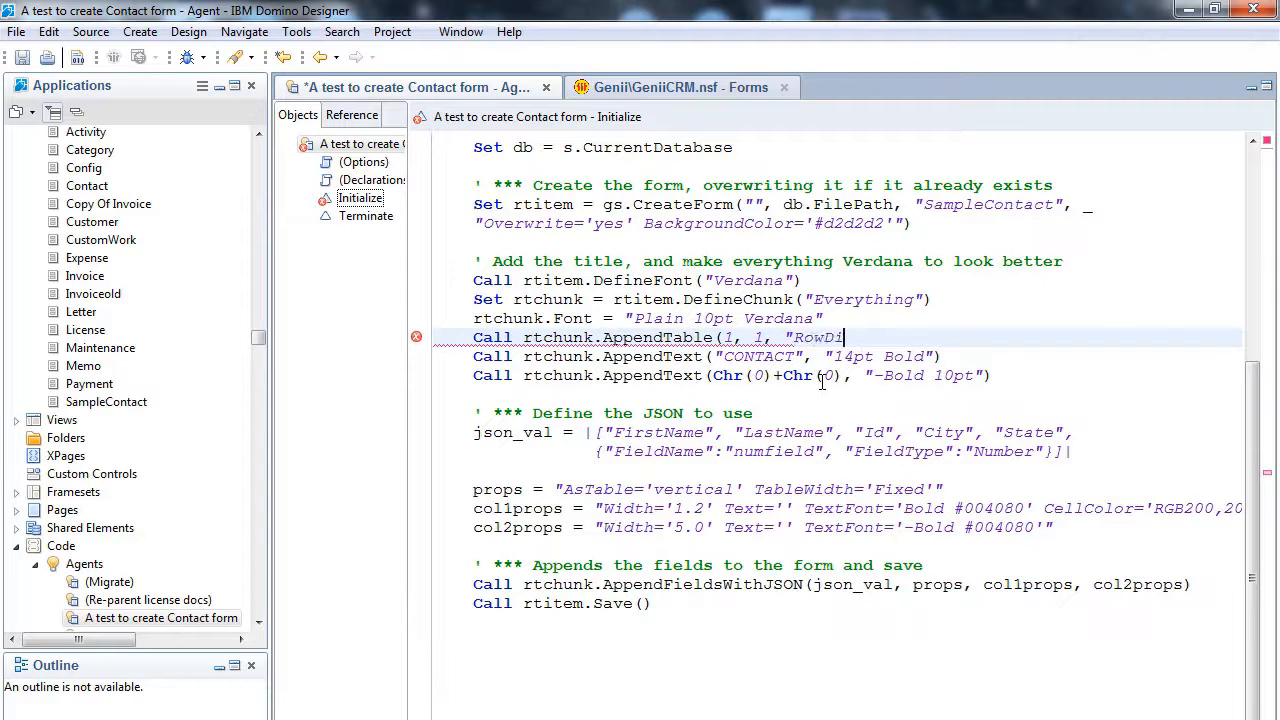
text(splay='Tabbed)
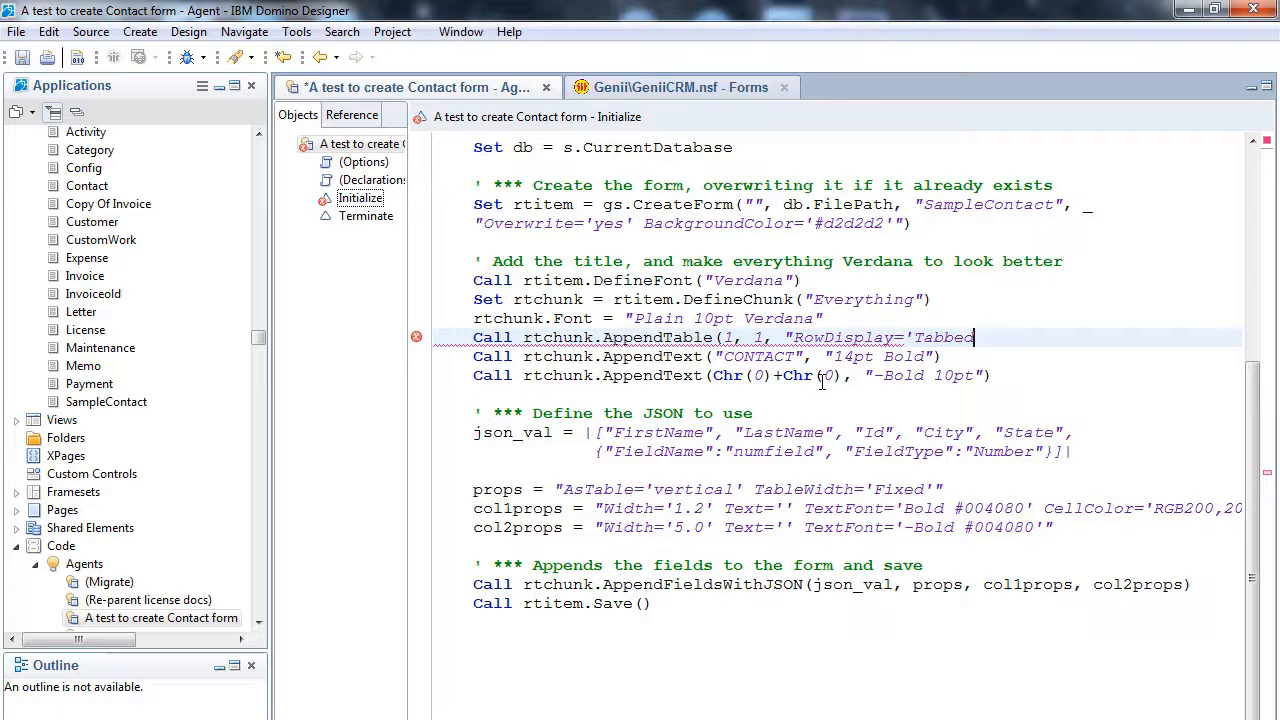
text('", "Text='' Width=)
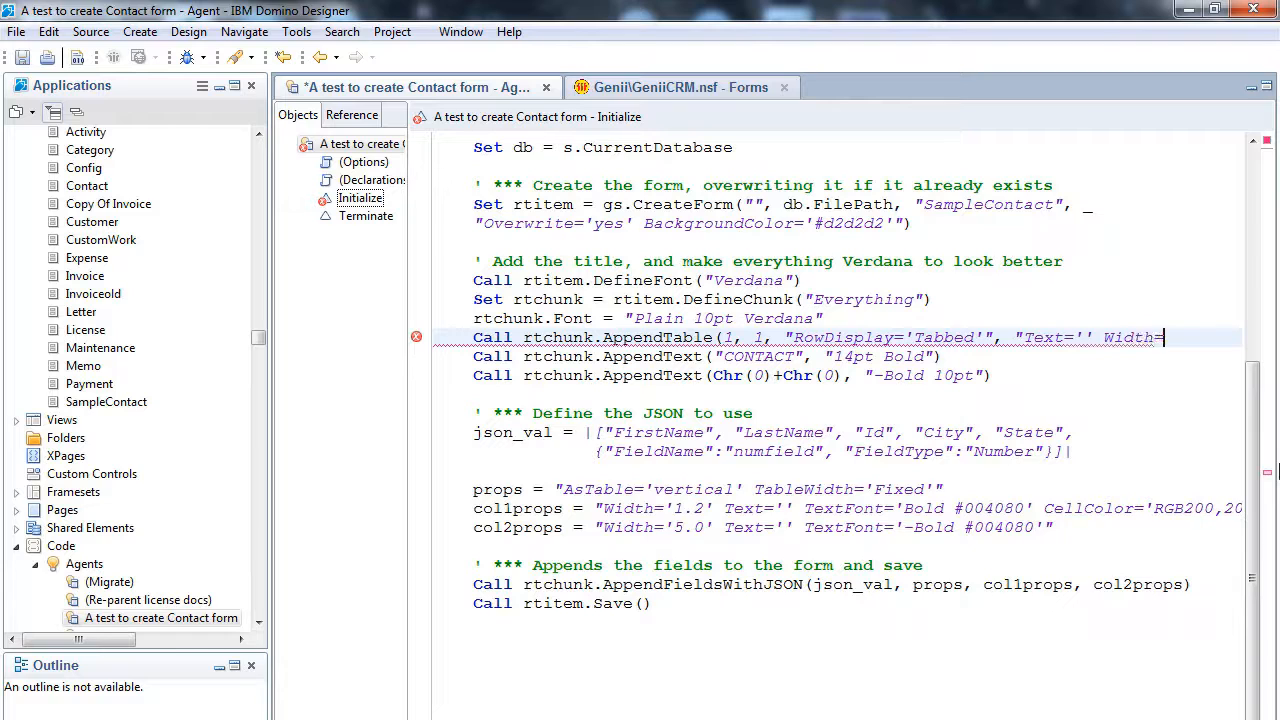
text(7"))
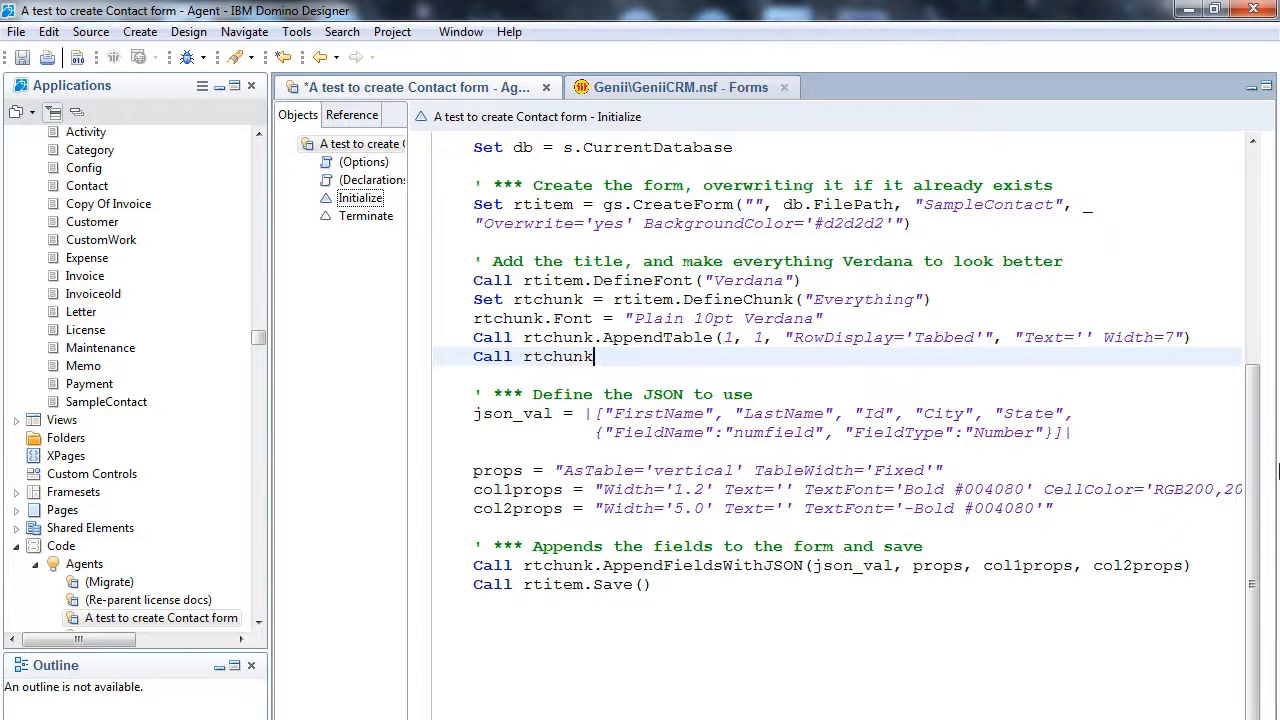
text(ZoomIn("Table 1)
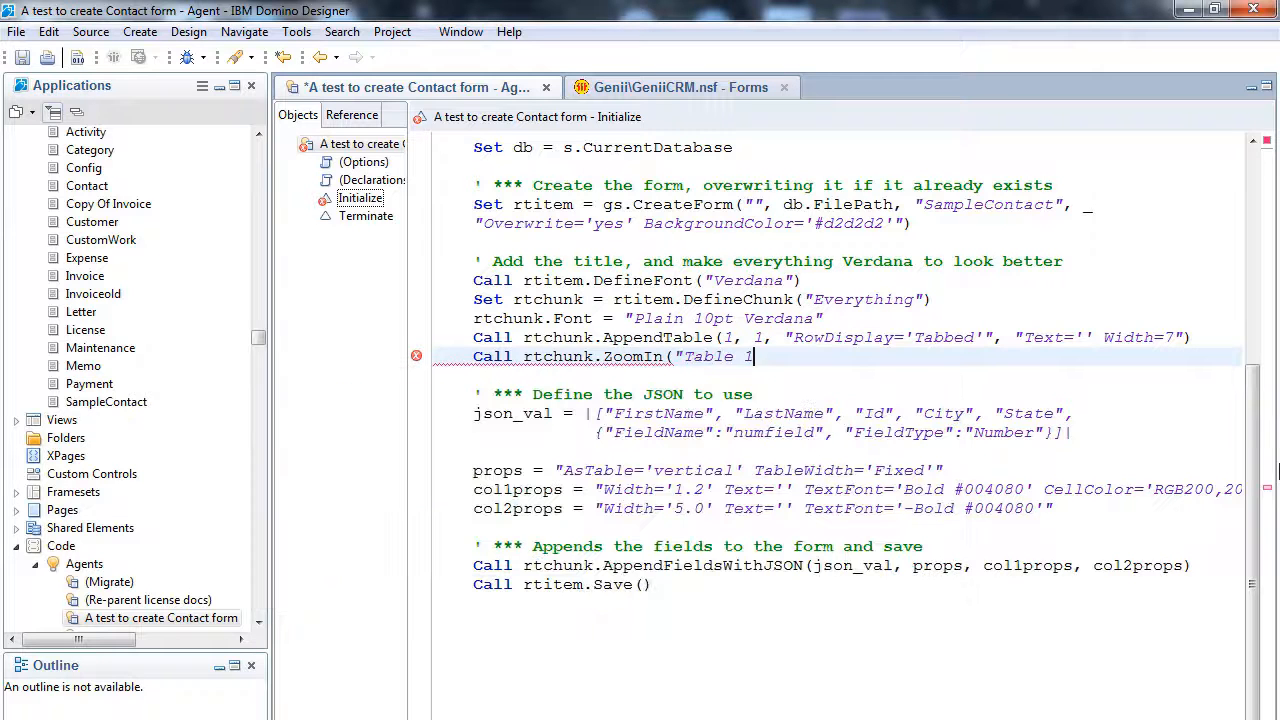
text(; Row 1;)
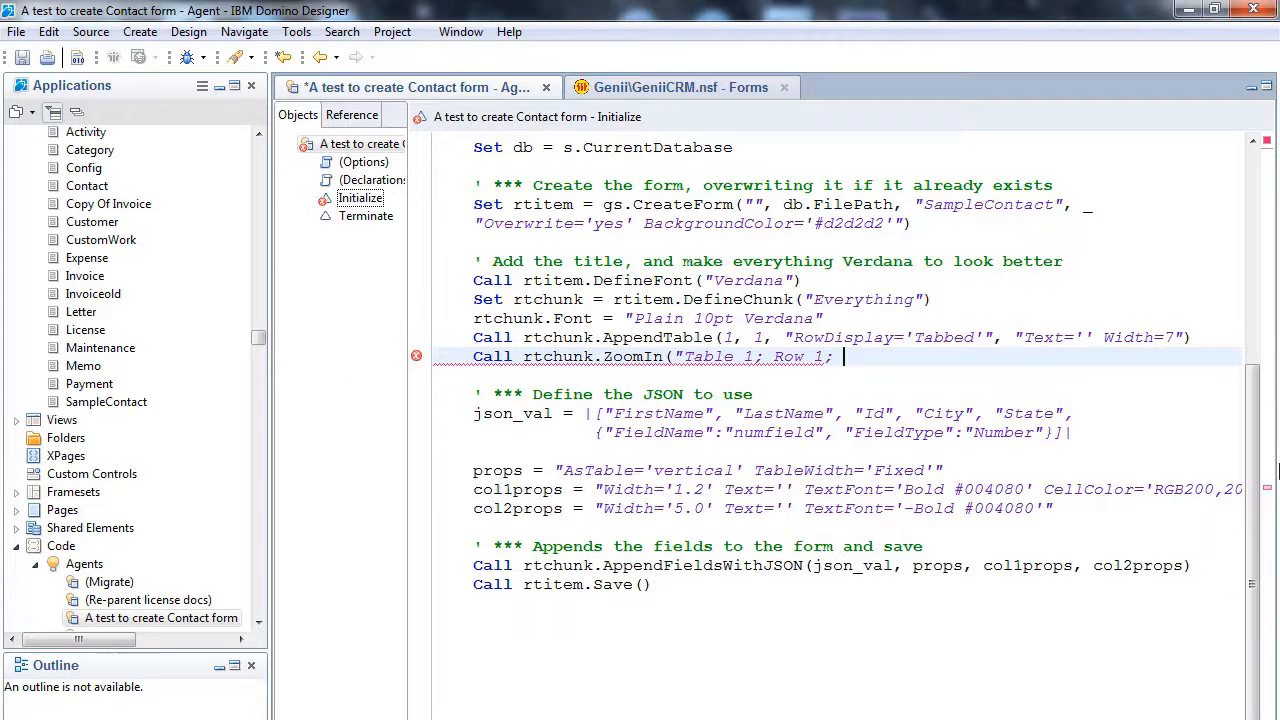
text(Inside column 1"))
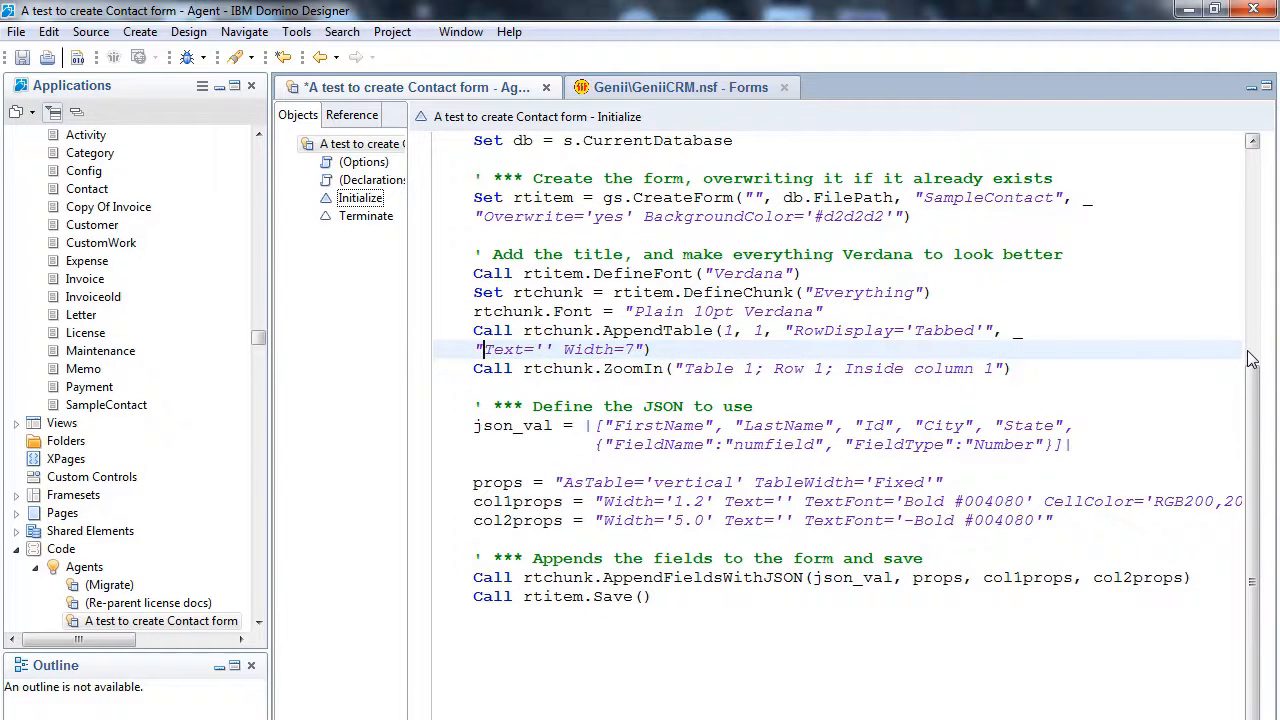
text(CellColor='RGB227,234,240' TabLabel=')
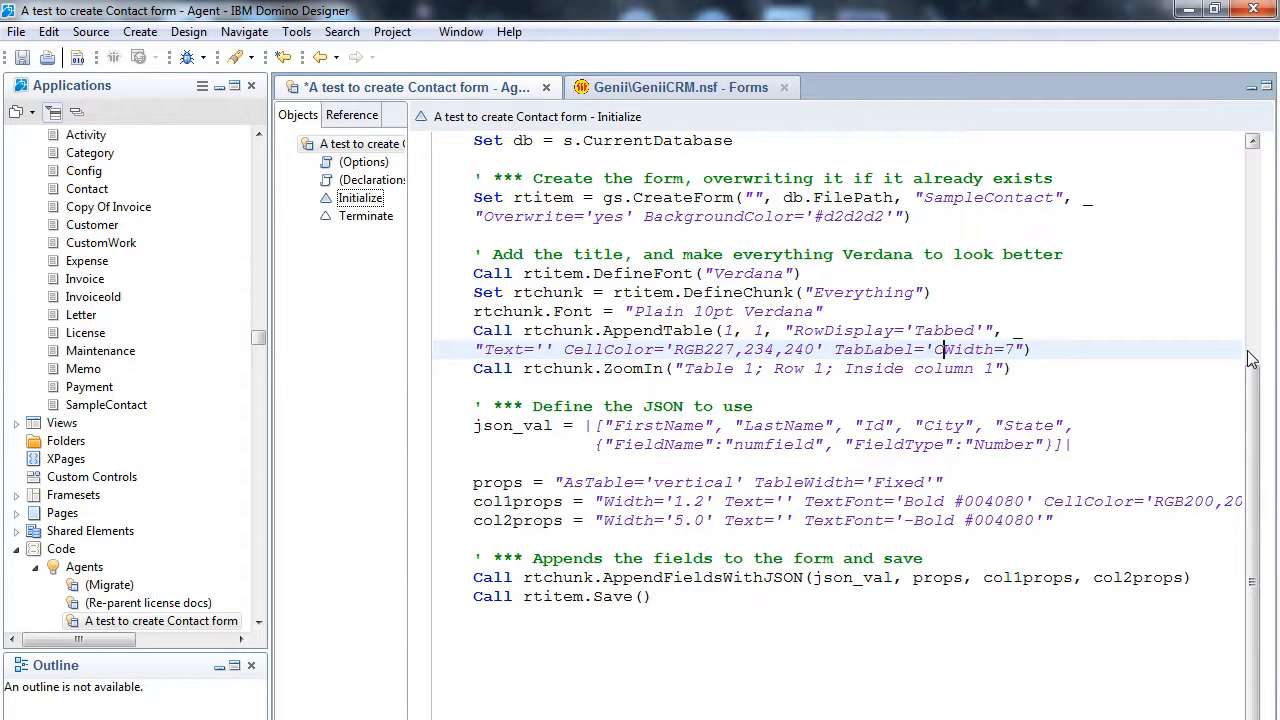
text(Contact')
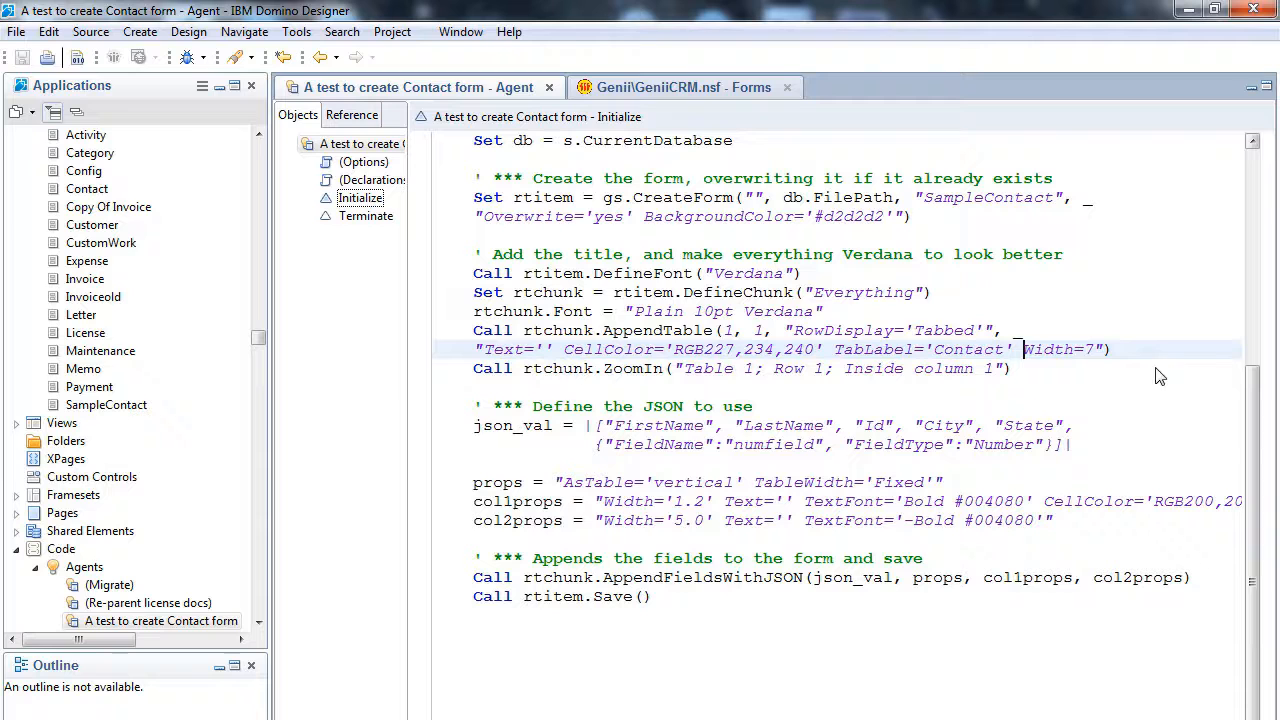
Step: Run the agent, check SampleContact's fields inside the Contact tab, and return to the code
right_click(160, 621)
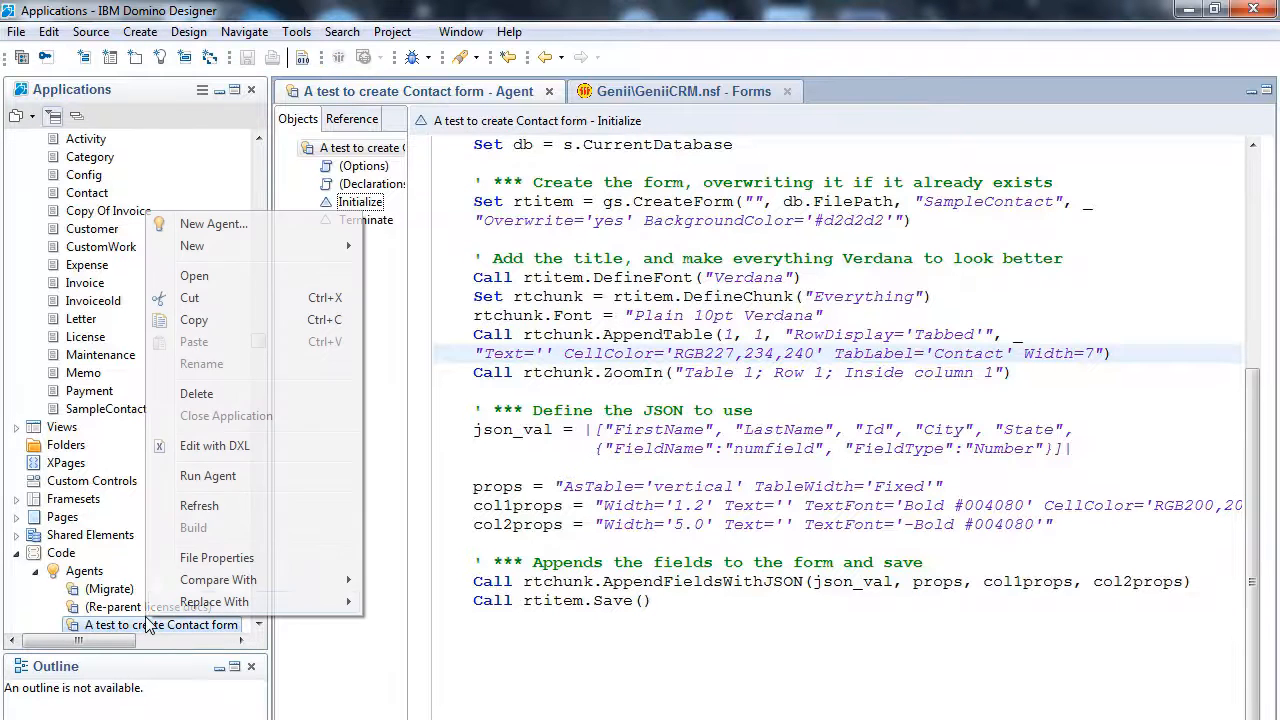
click(208, 475)
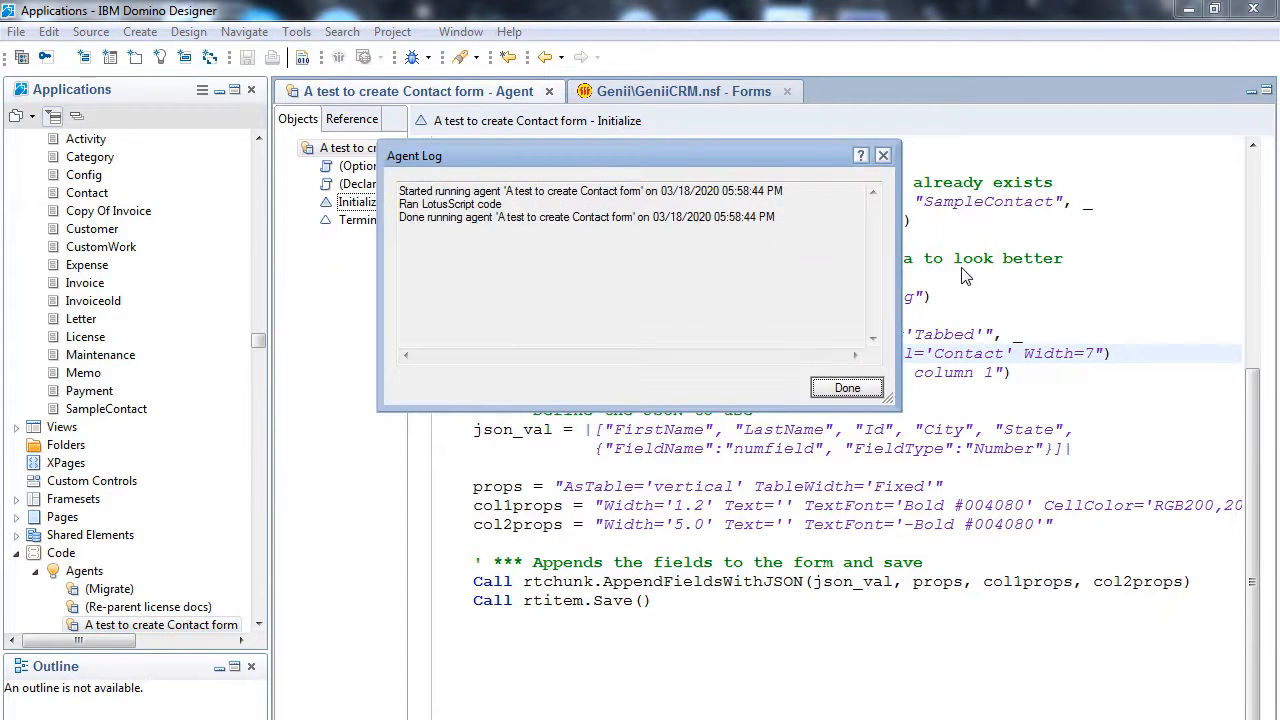
click(847, 388)
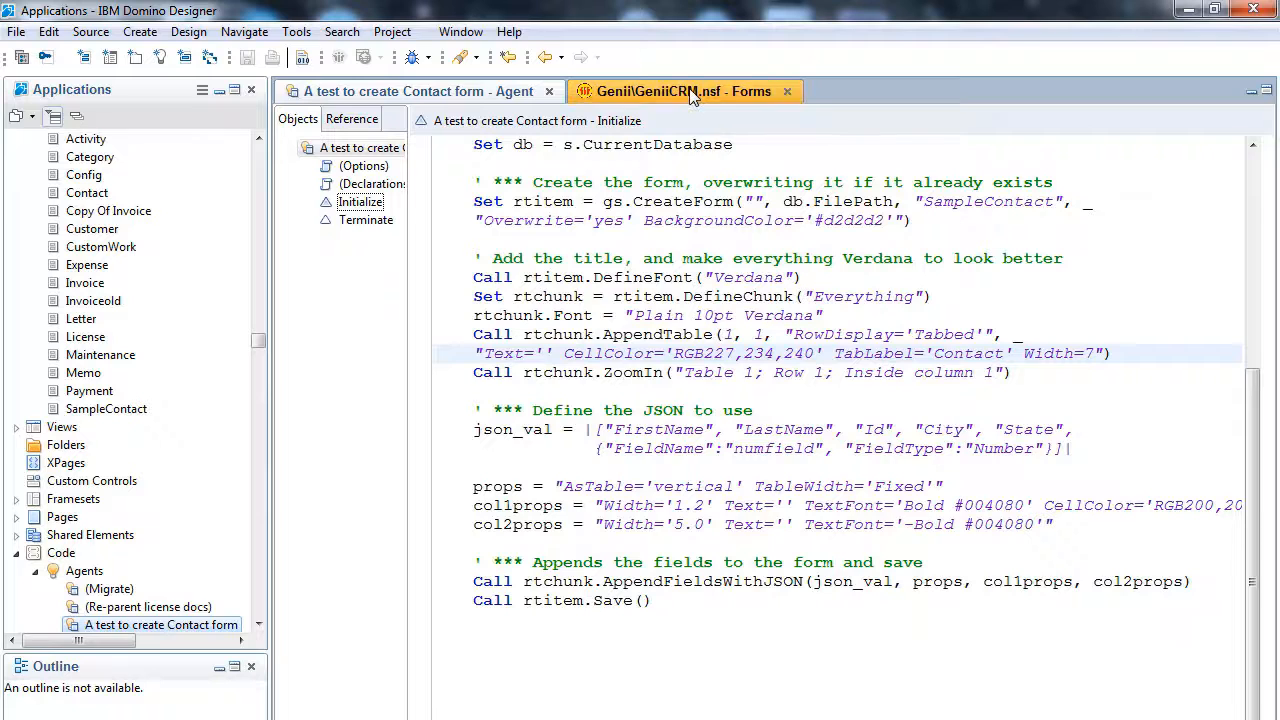
click(683, 91)
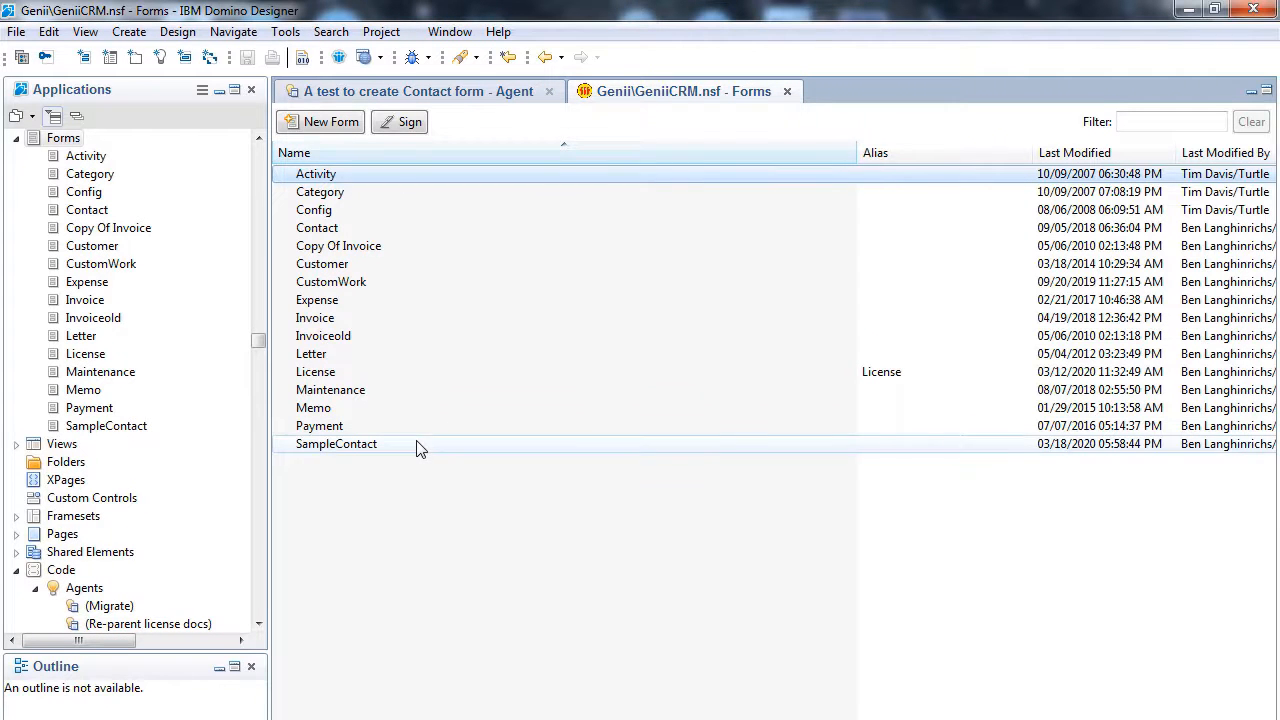
double_click(336, 443)
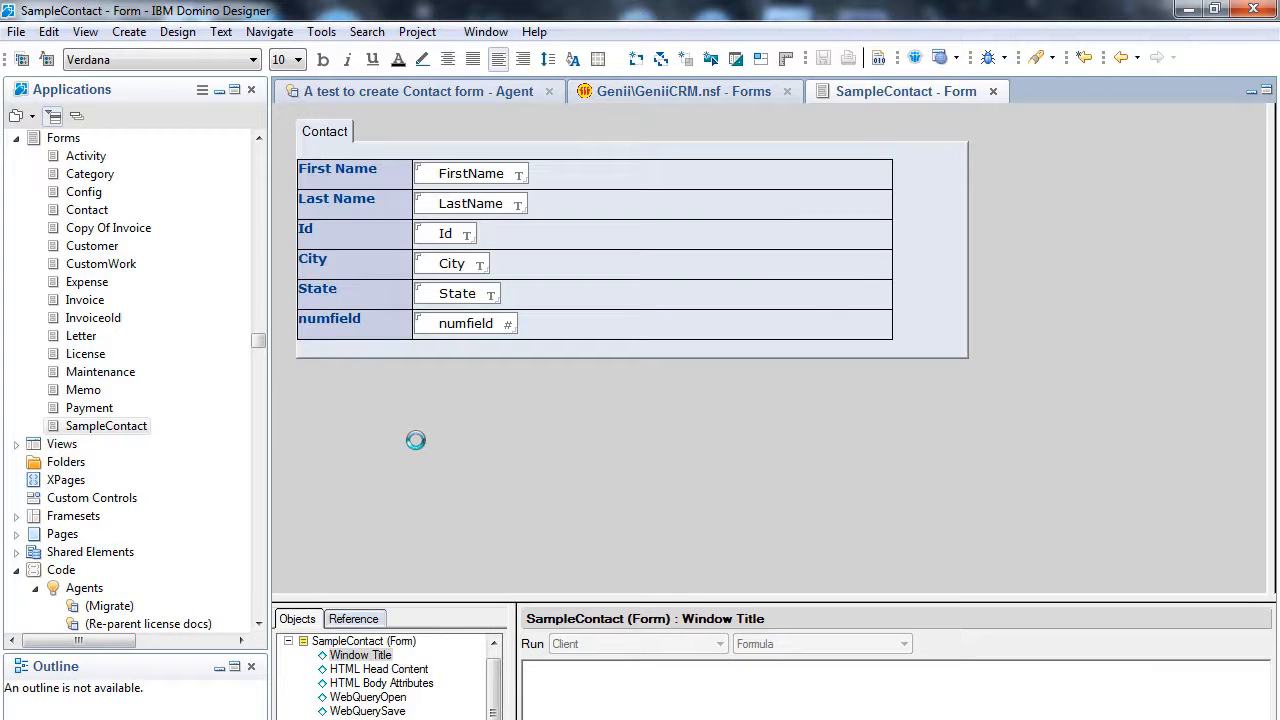
click(992, 91)
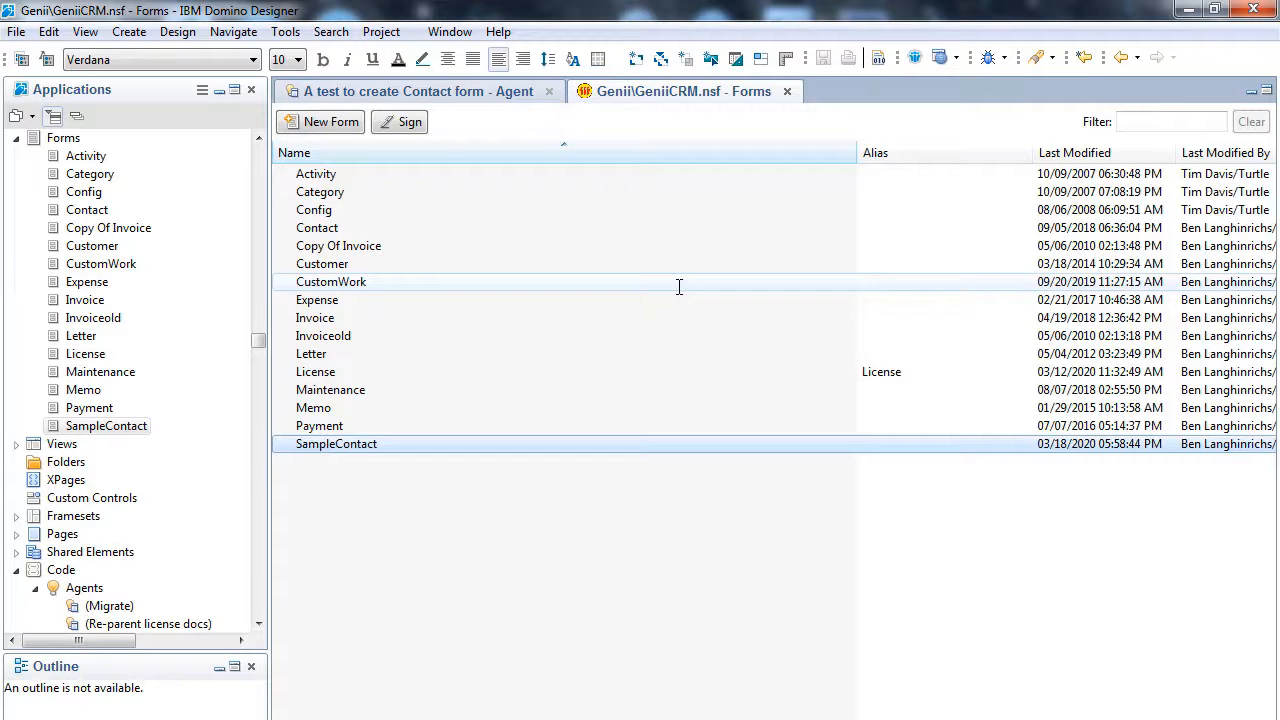
click(420, 91)
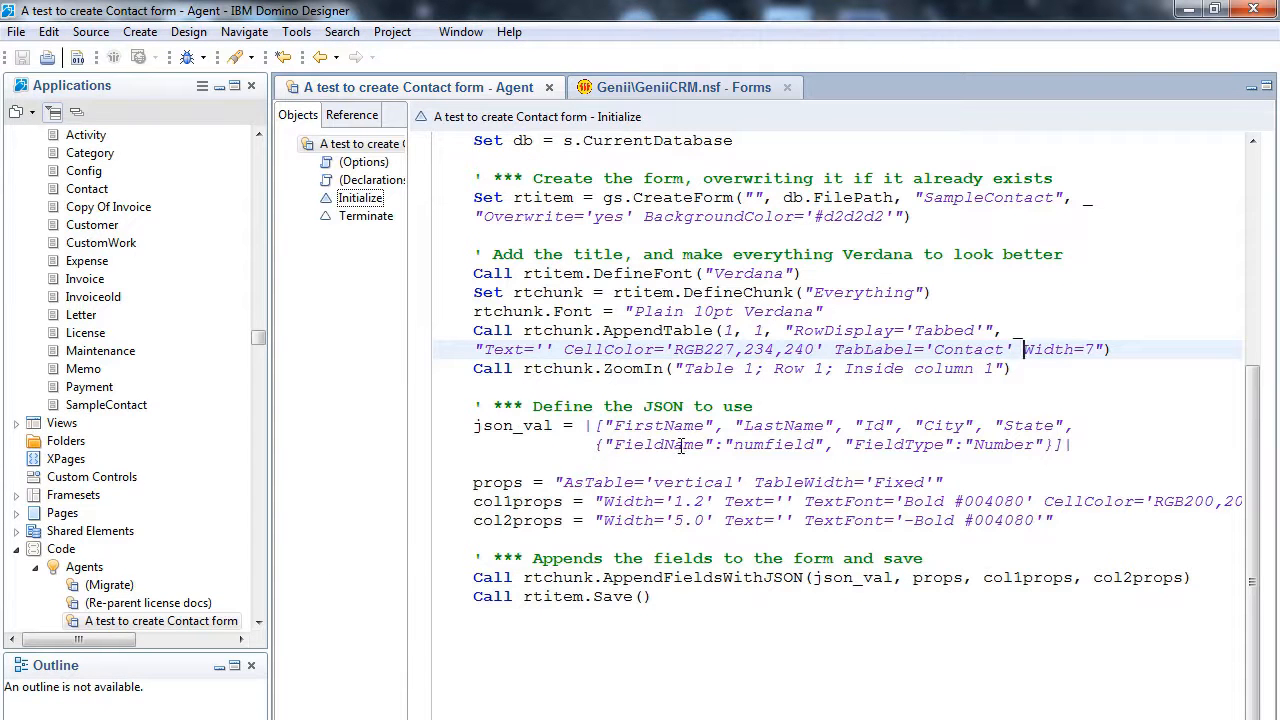
Step: Add a FullName field with EditType Computed and formula FirstName+" "+LastName to the JSON
click(852, 425)
text({"FieldName":"FullName)
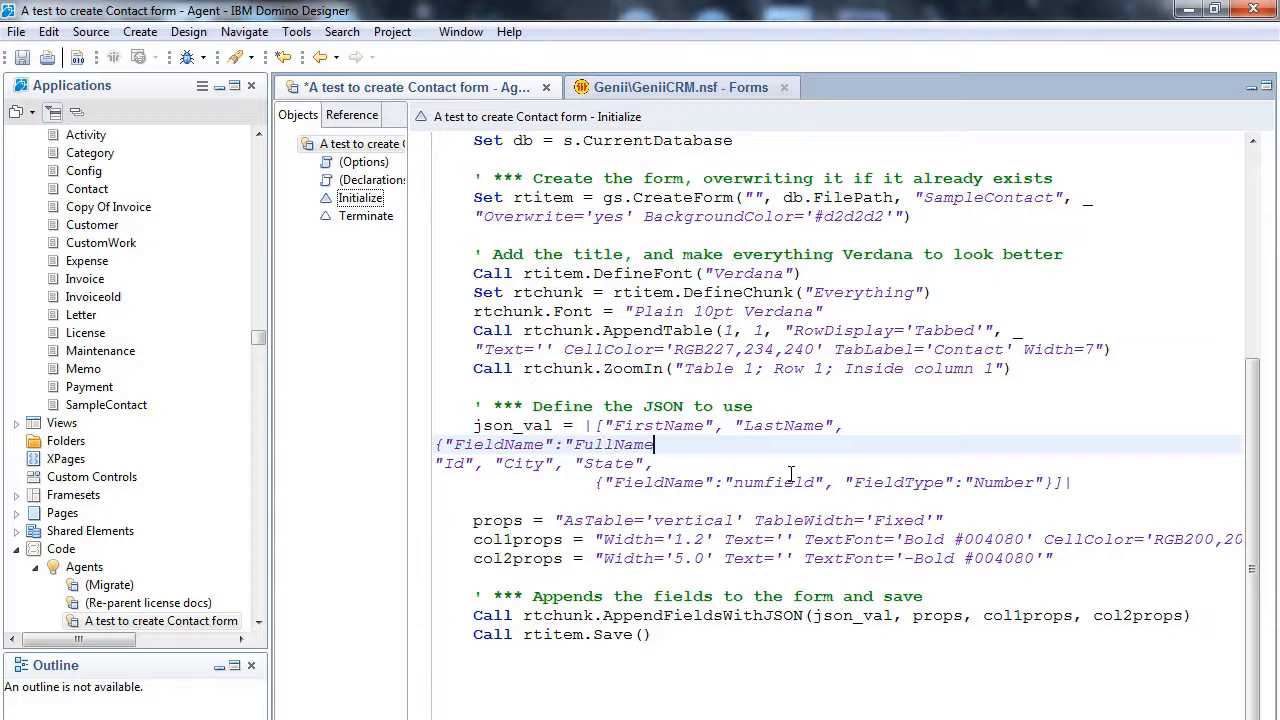
text(, "Edit)
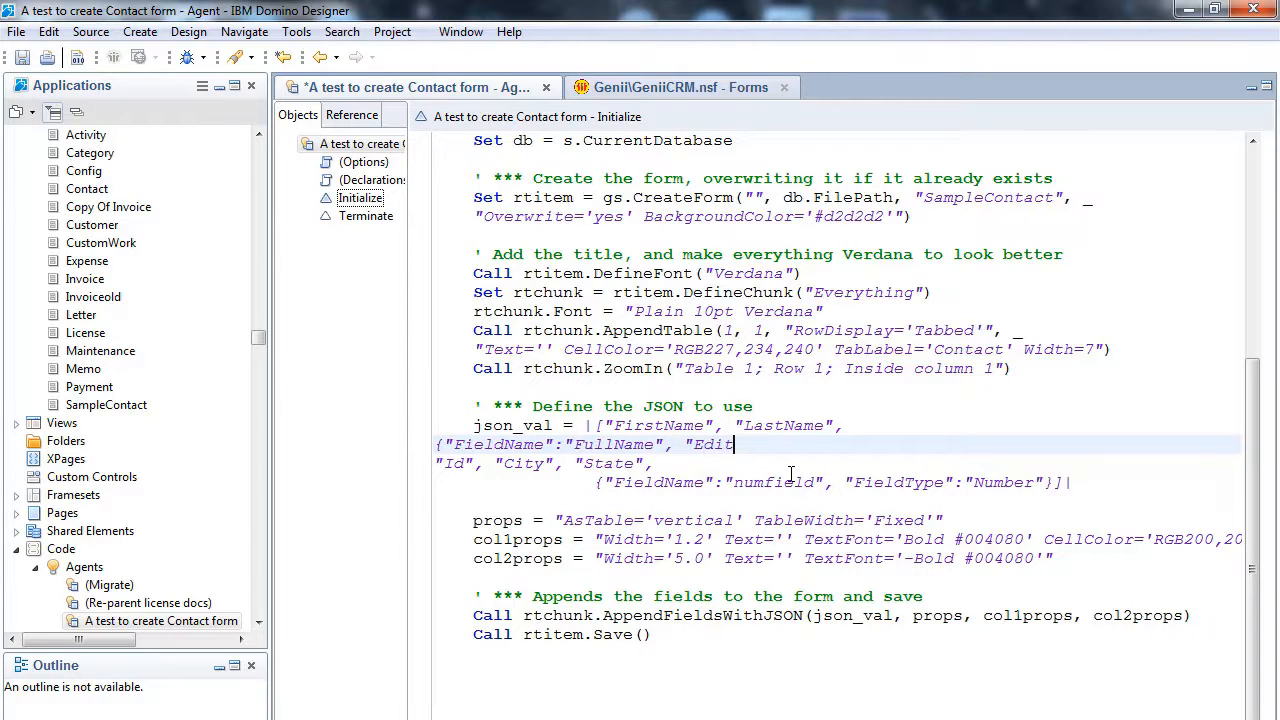
text(Type":")
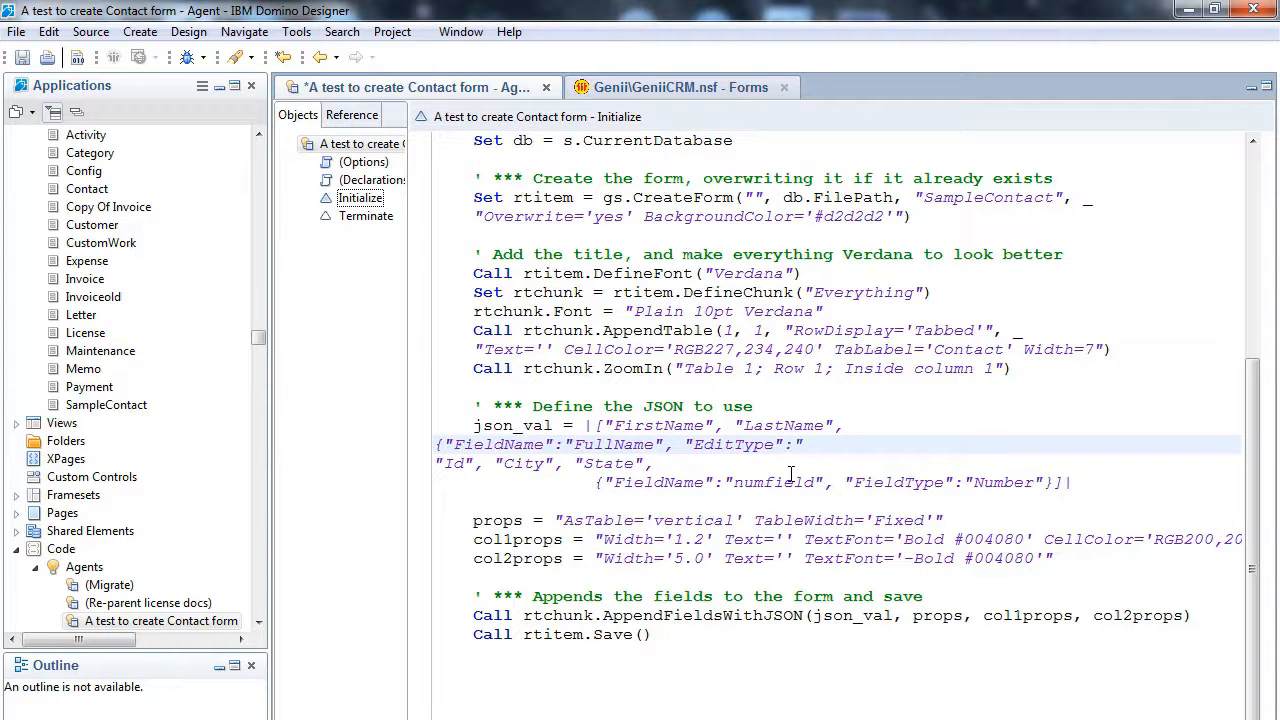
text(Computed)
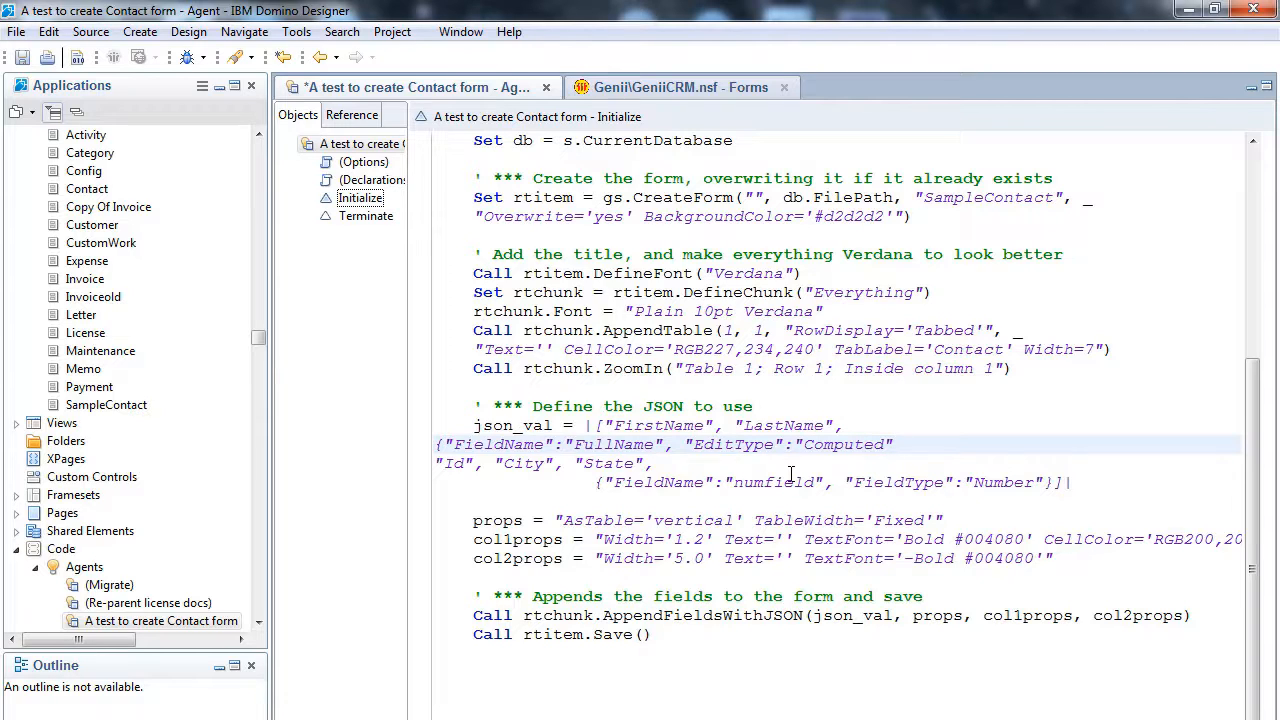
text(, "Formula":")
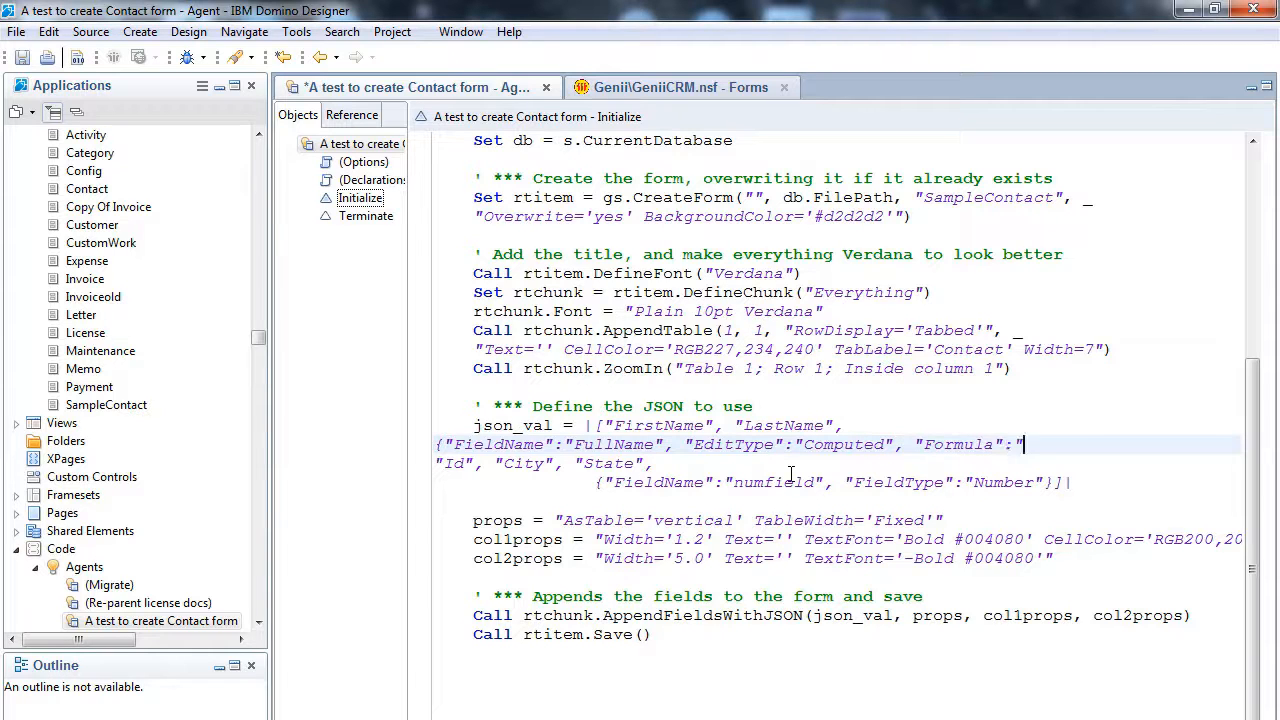
text(FirstName+)
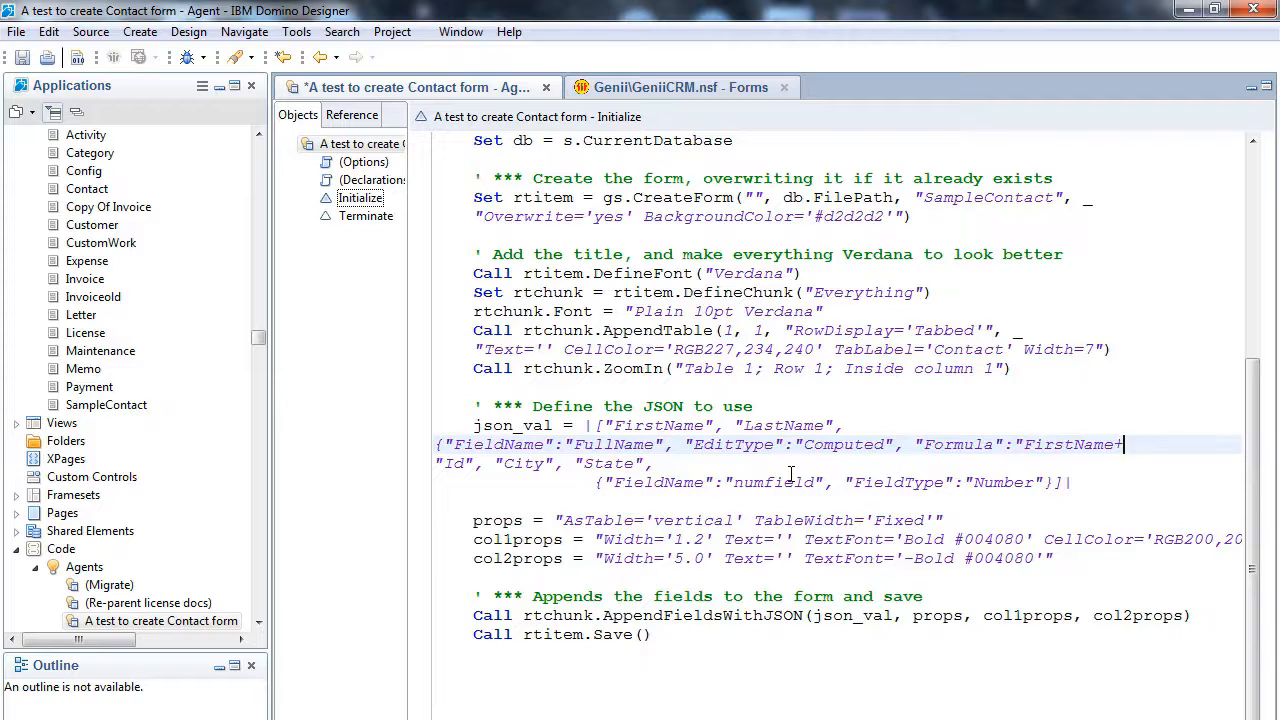
text(\" \"+LastNa)
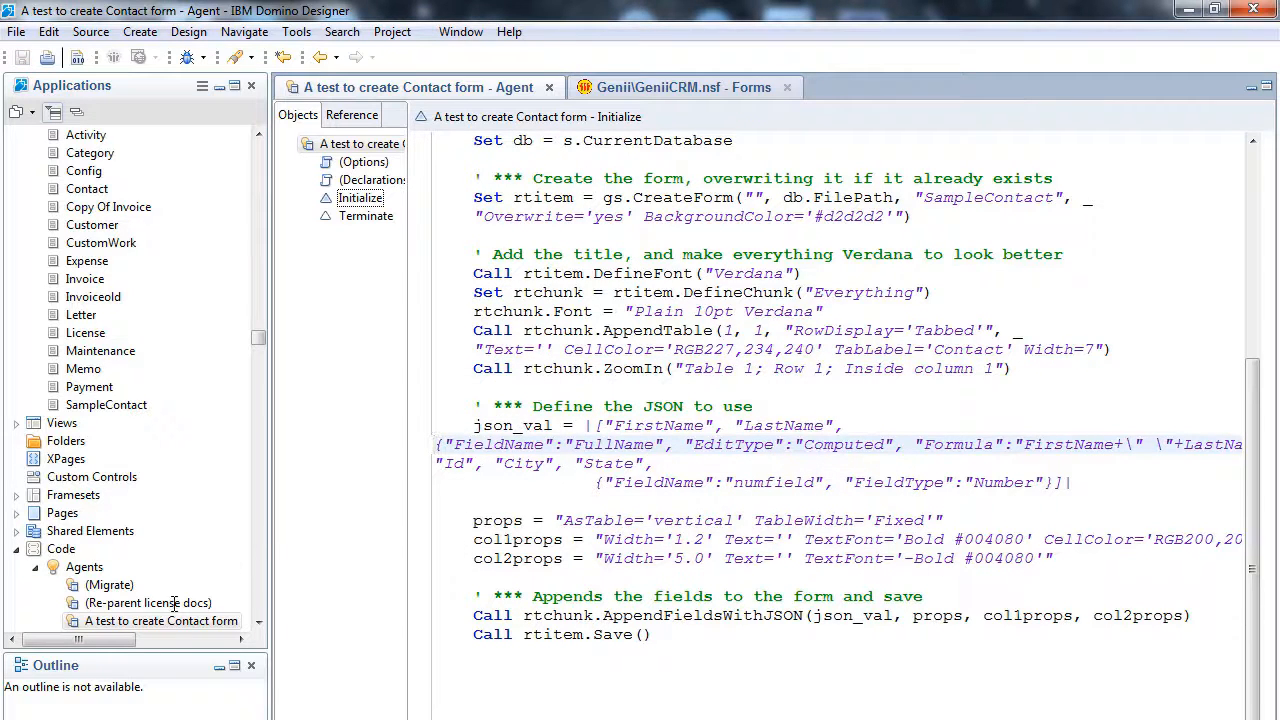
Step: Run the agent and dismiss its log
right_click(161, 620)
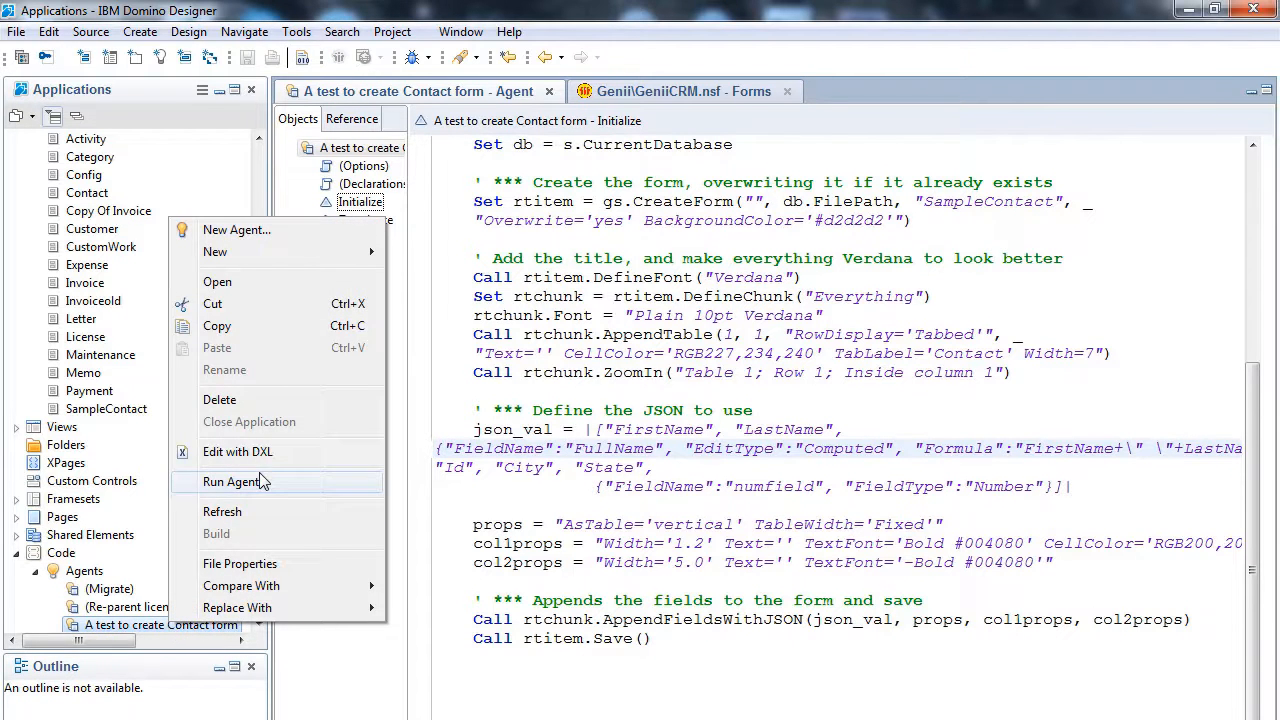
click(234, 481)
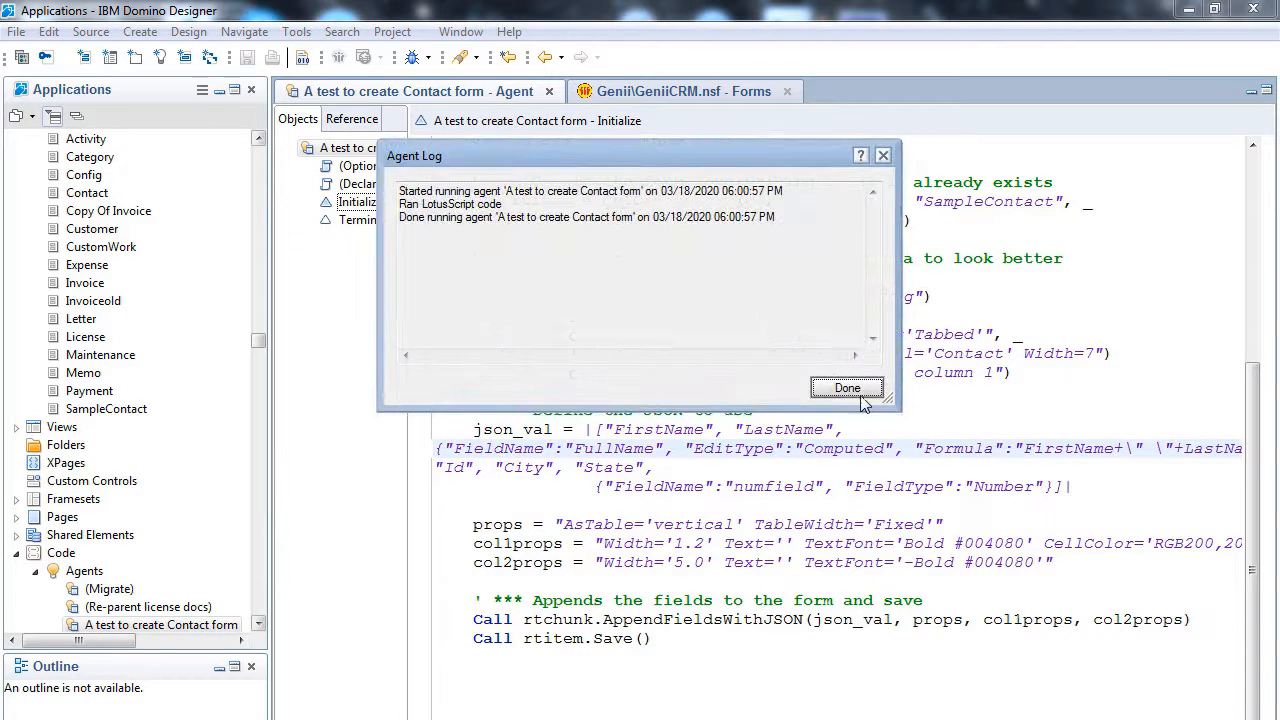
click(847, 388)
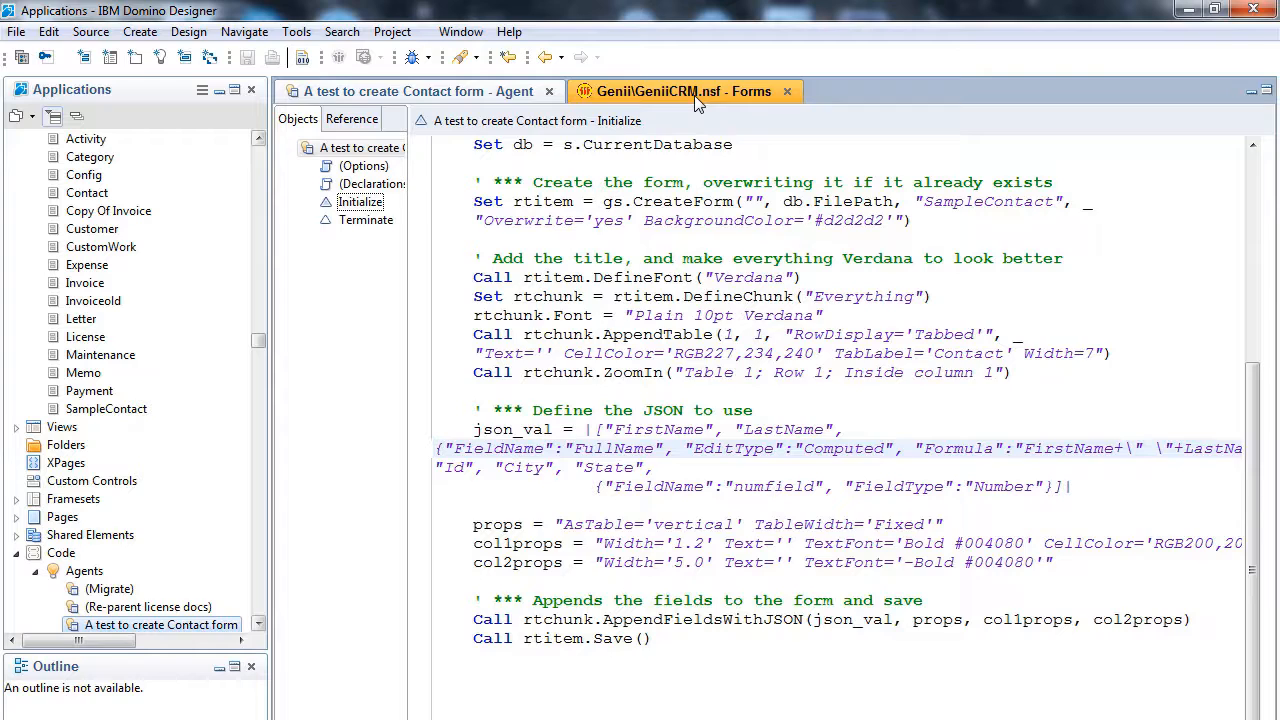
Step: Open SampleContact, inspect FullName's computed formula properties, and close the form
click(683, 91)
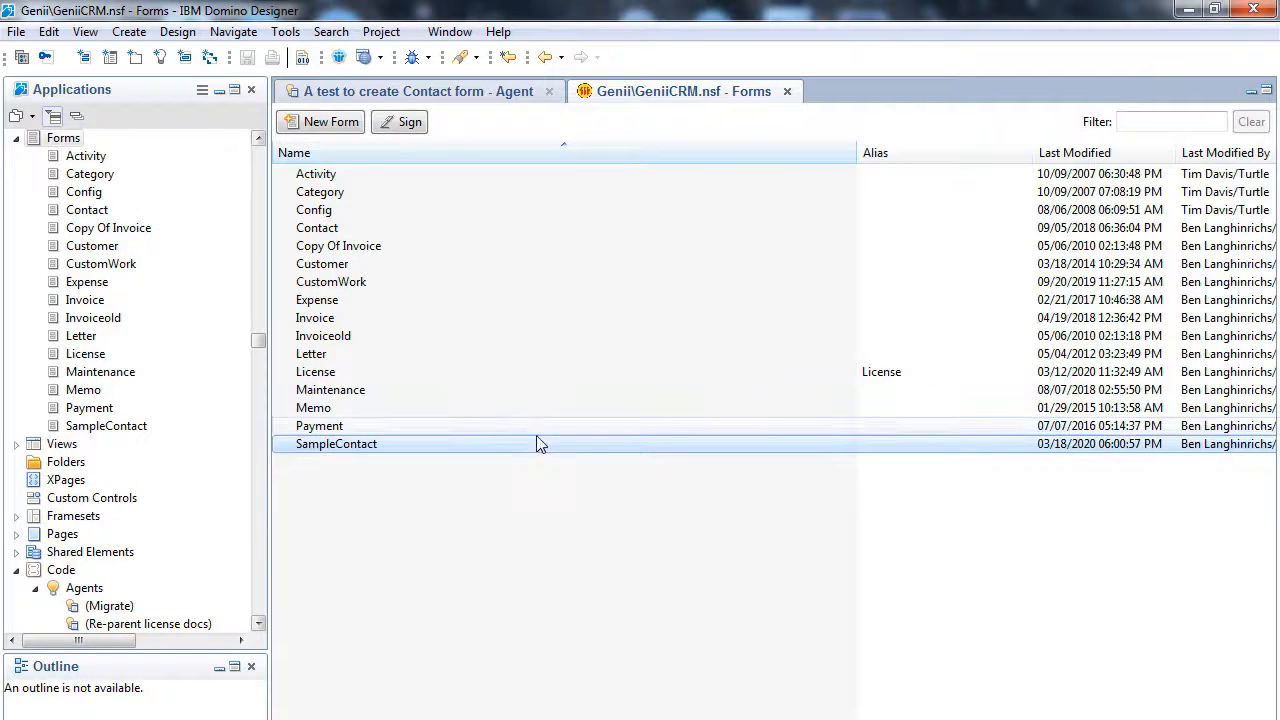
double_click(336, 443)
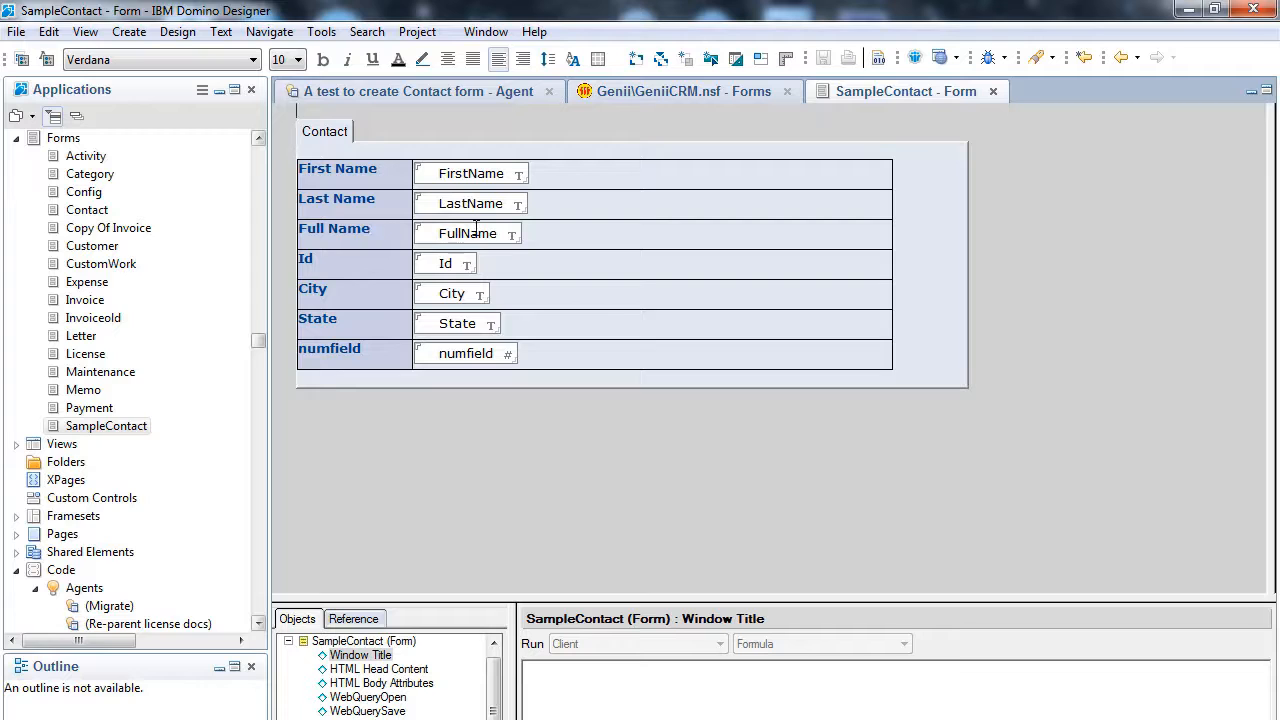
double_click(467, 233)
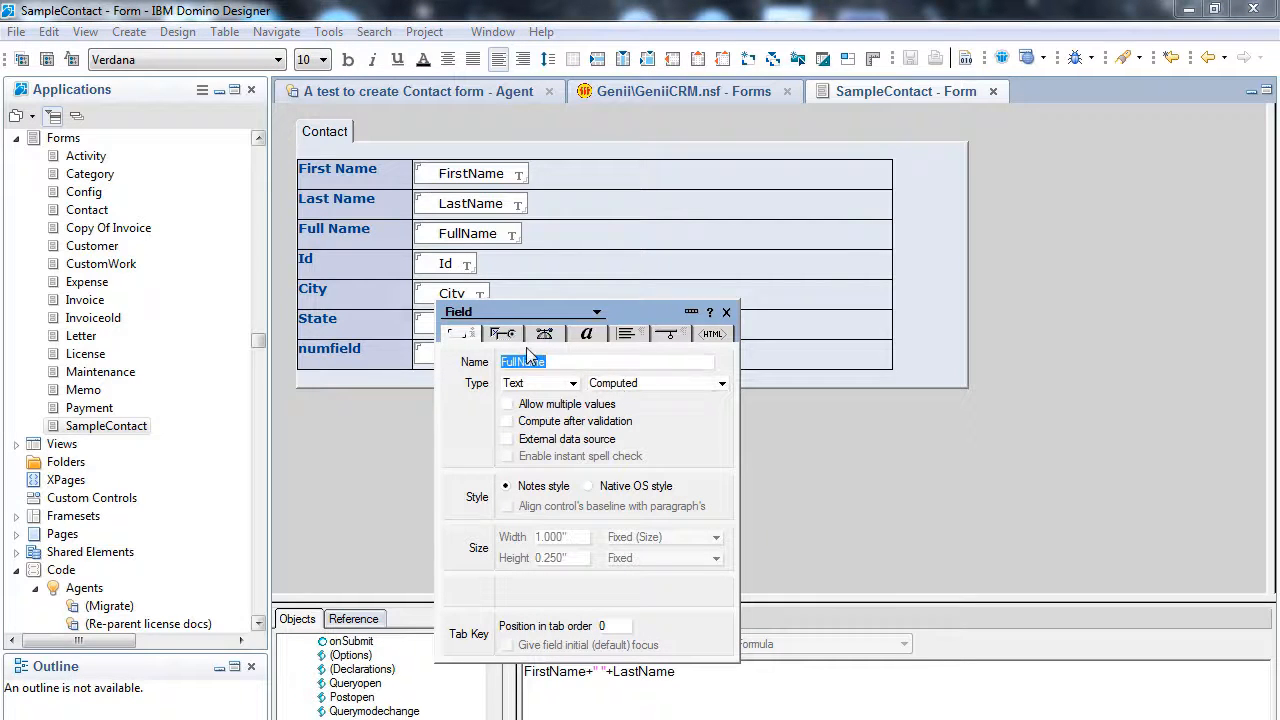
click(726, 312)
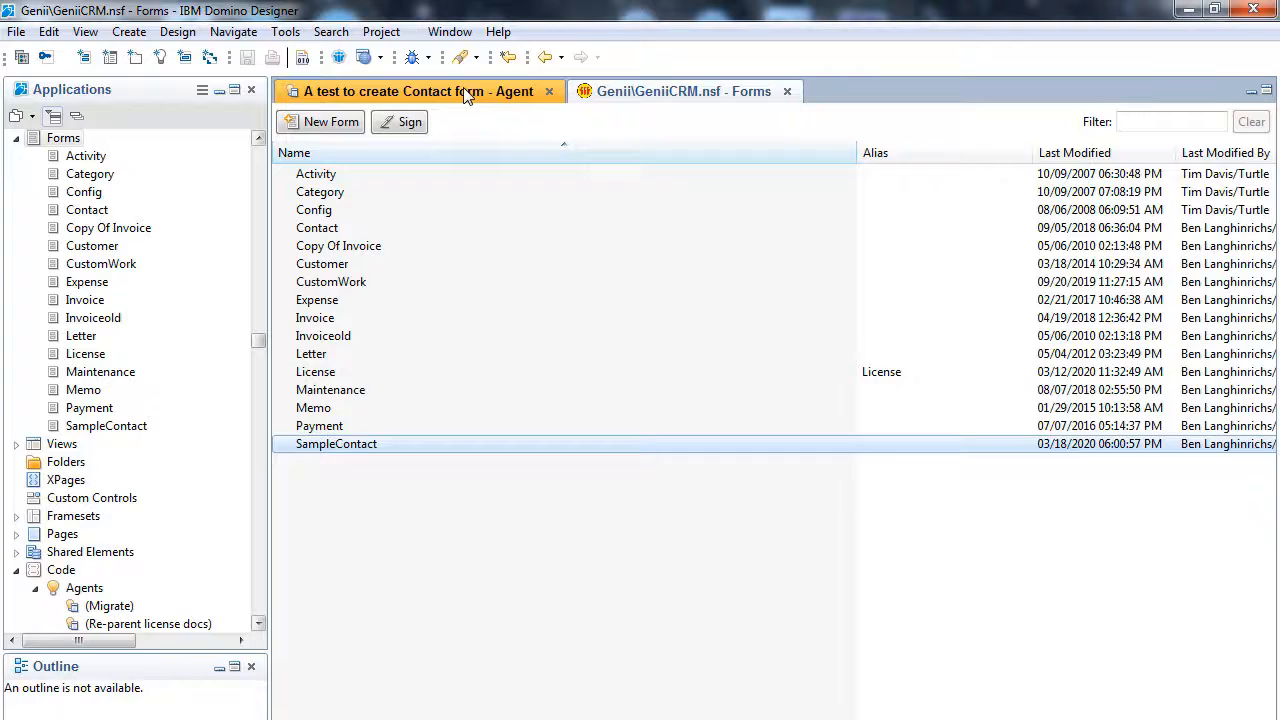
Step: Add TabFont='14pt Bold Verdana' and BorderEffects='DropShadow' to the AppendTable call
click(420, 91)
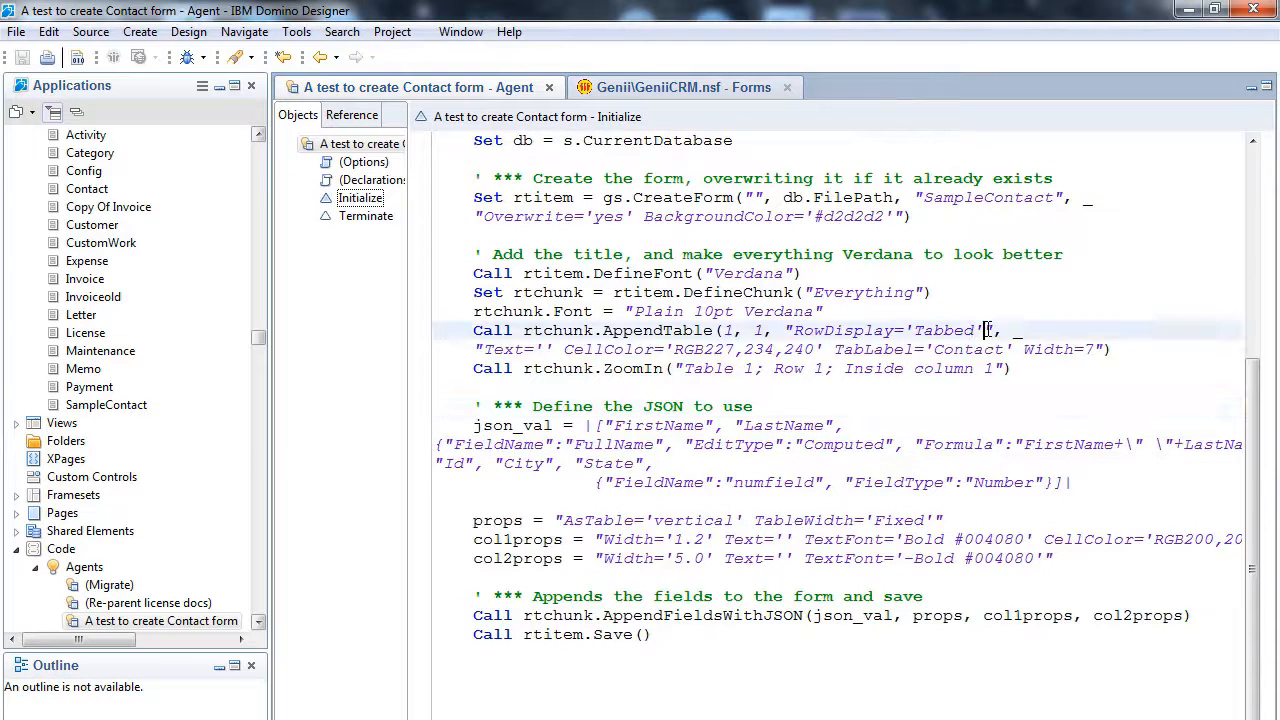
text(TabFont)
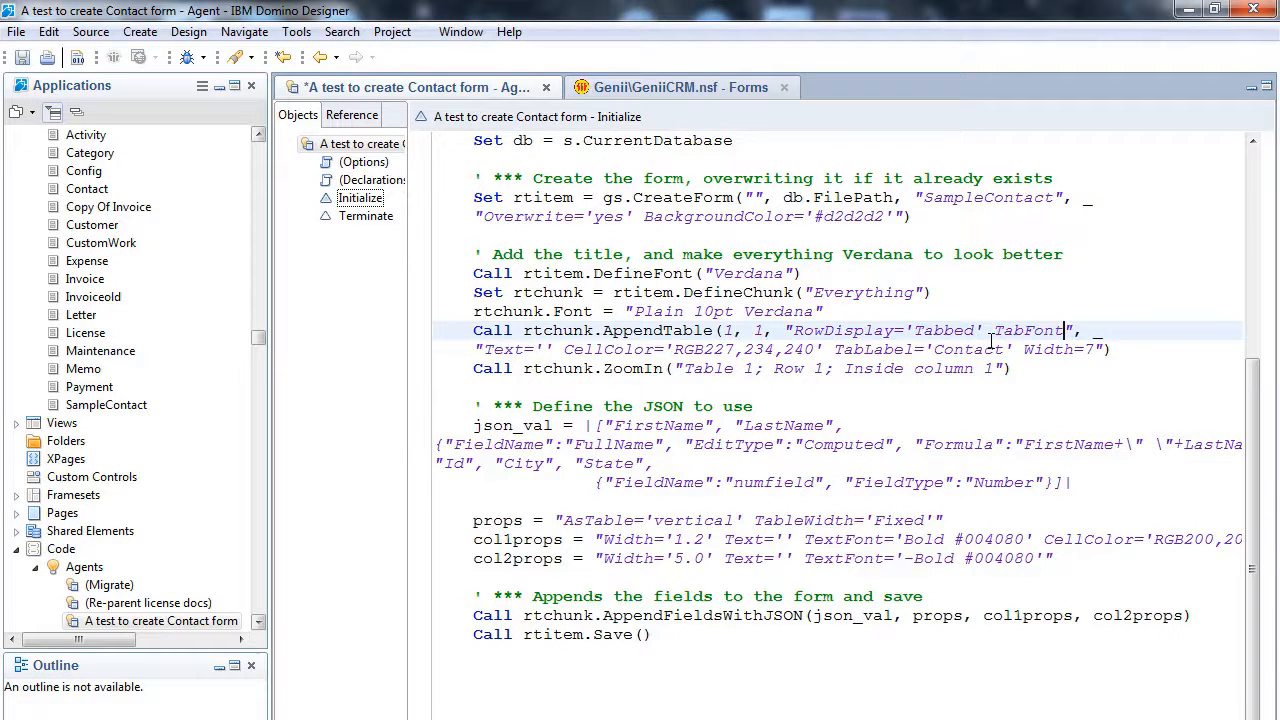
text(=14pt Bold Verdana' BorderEffec)
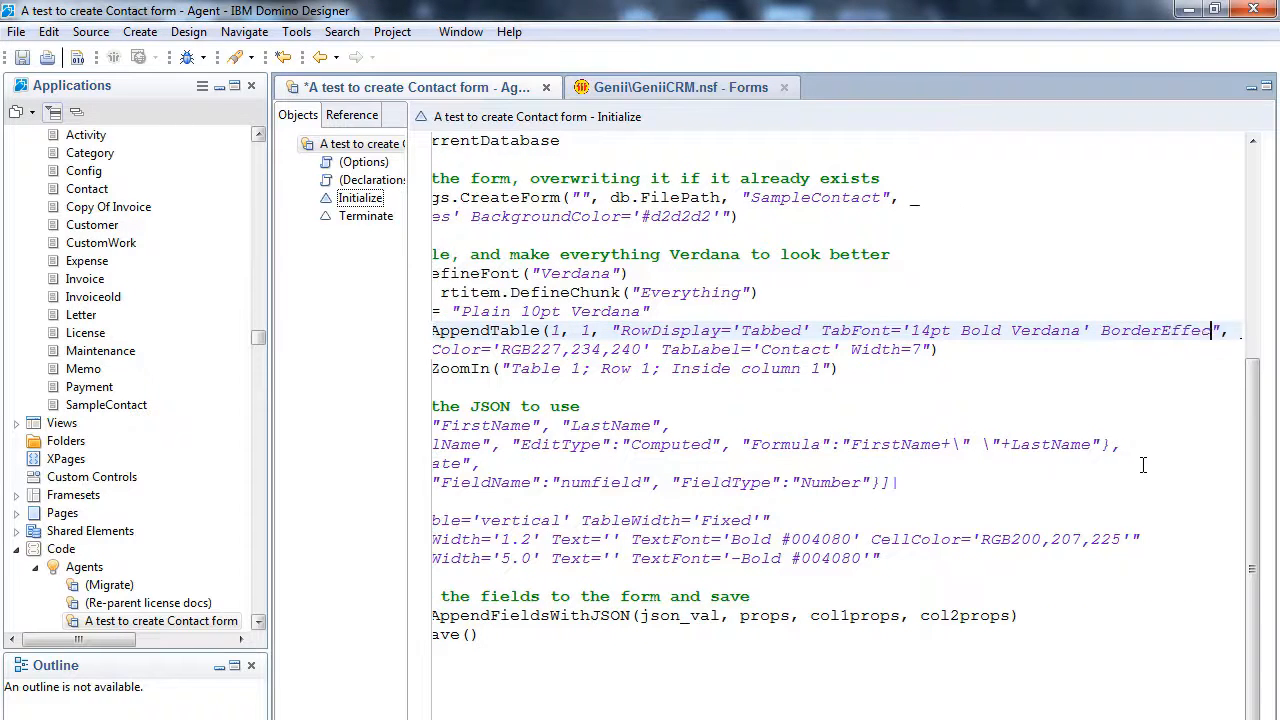
scroll(right, 3)
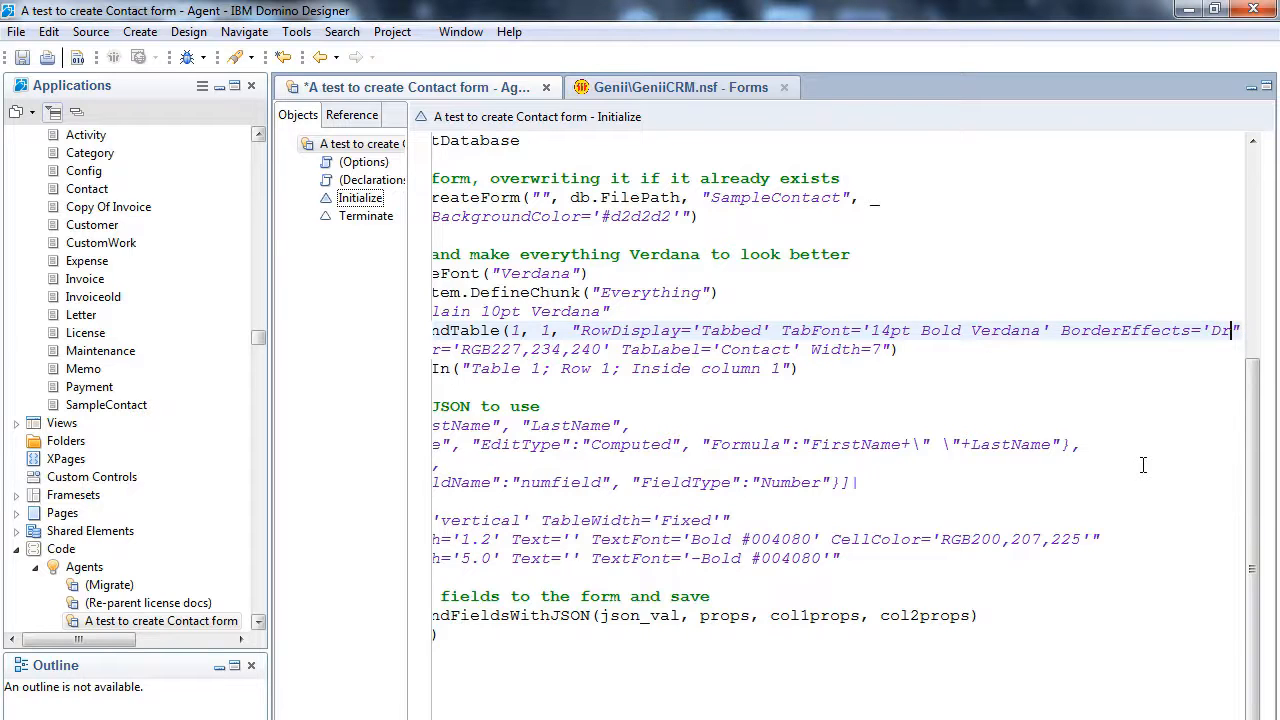
scroll(right, 3)
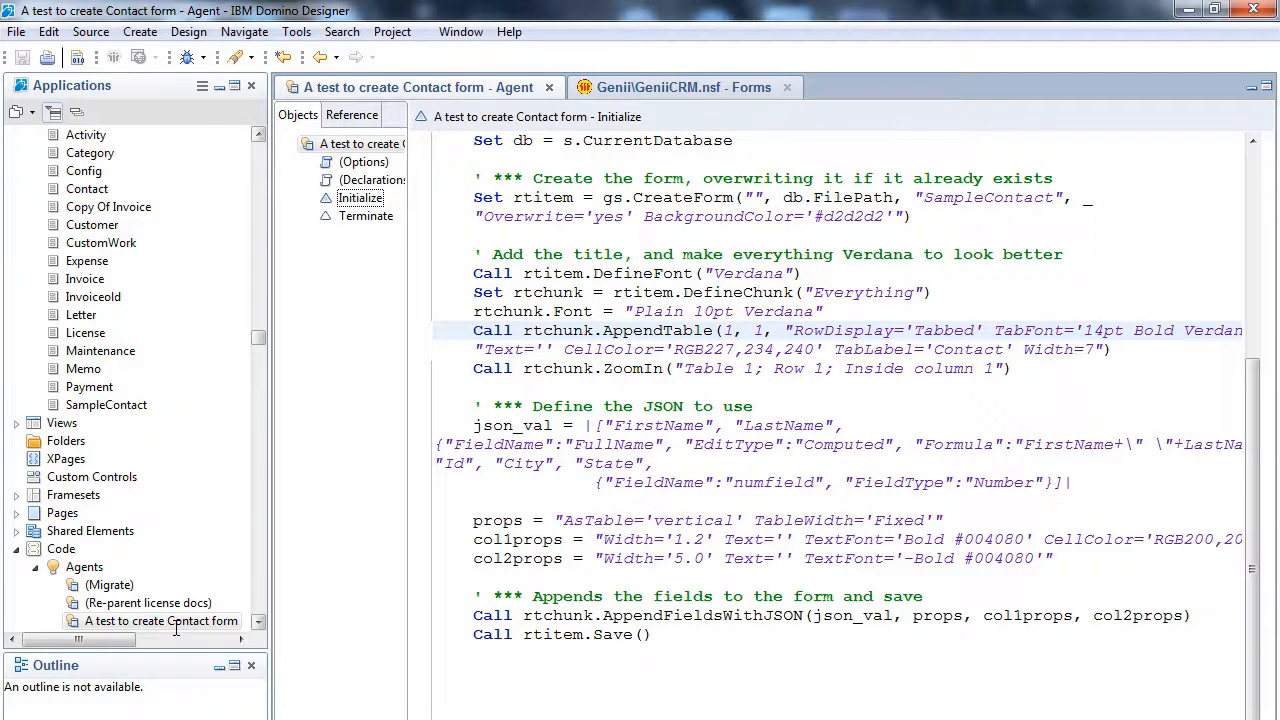
Step: Re-run the Contact form agent, dismiss its log, and open the regenerated SampleContact form
right_click(160, 621)
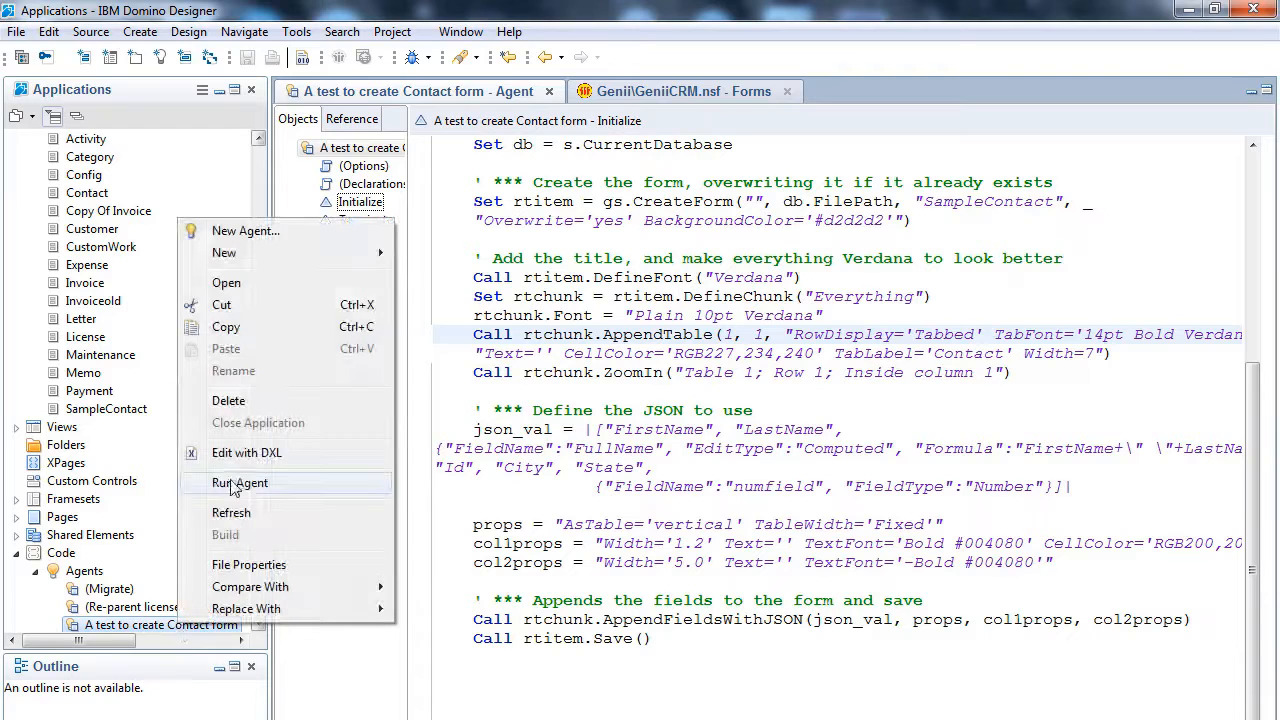
click(240, 482)
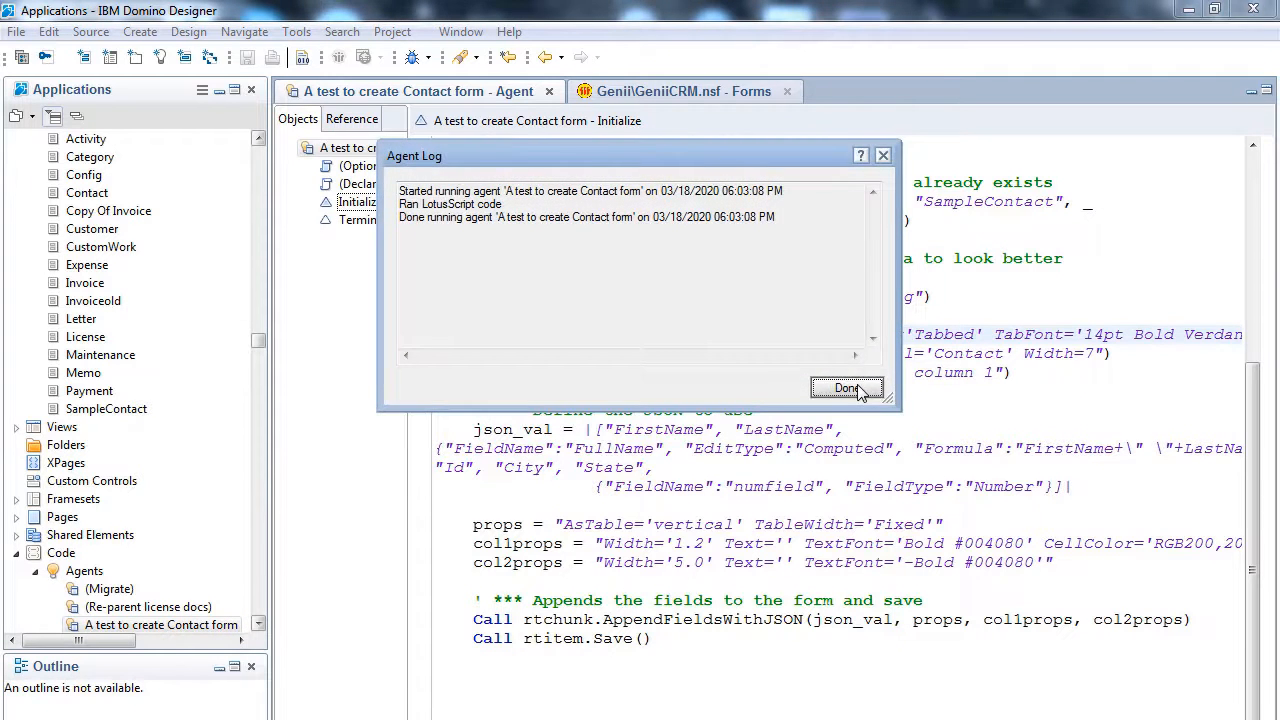
click(847, 388)
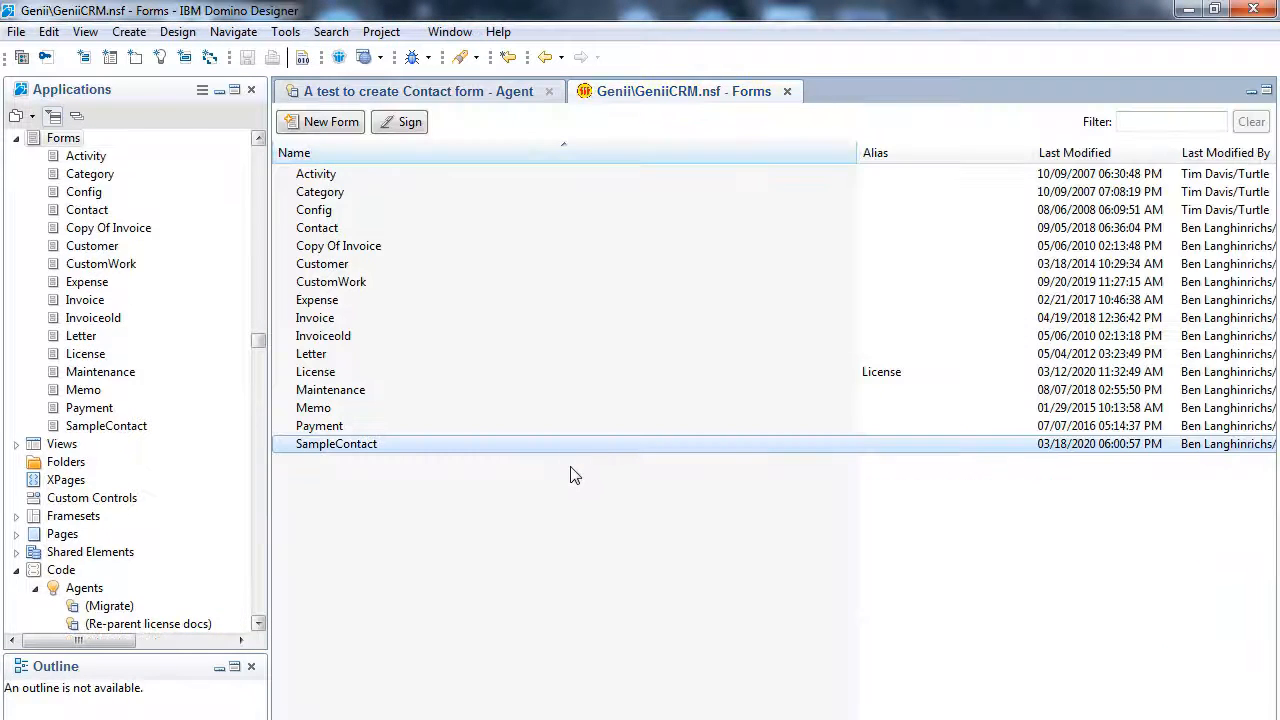
double_click(336, 443)
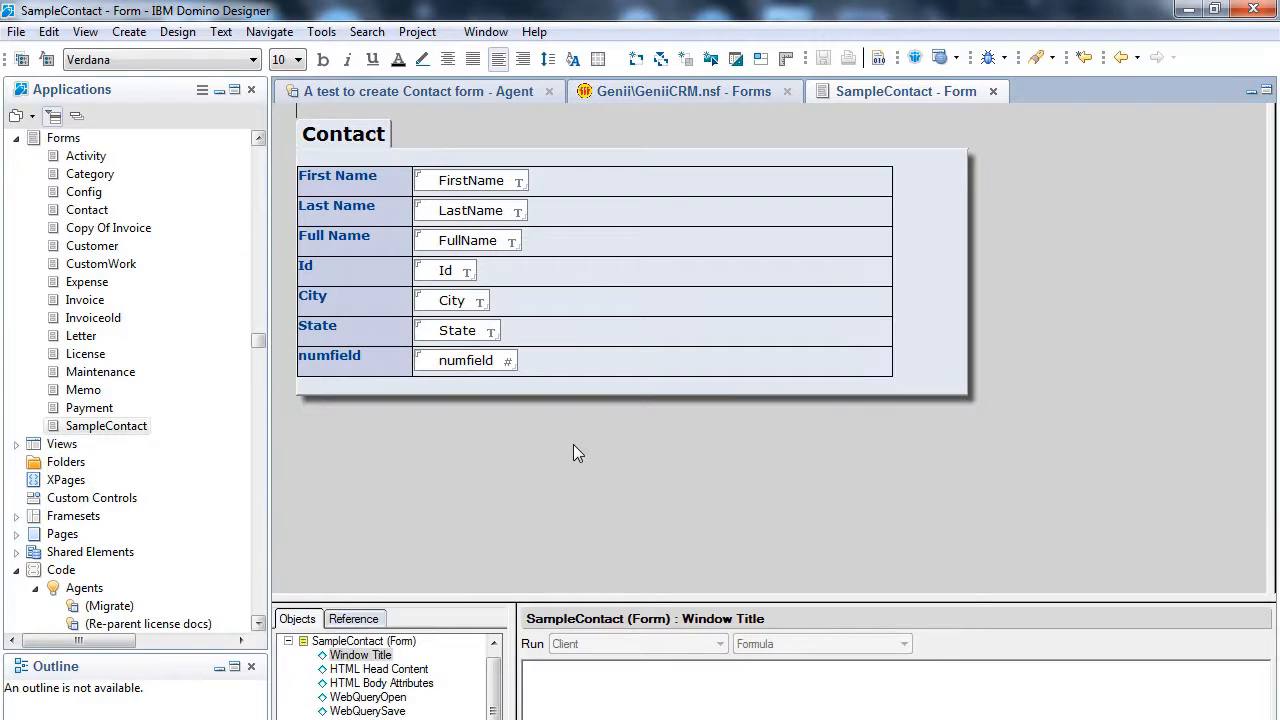